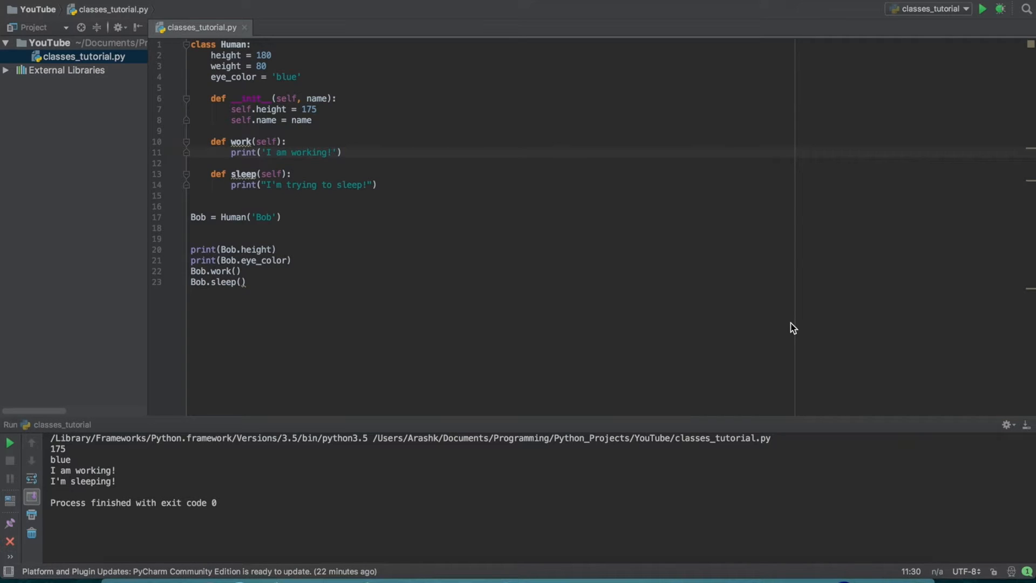
{"action": "mouse_move", "coordinate": [250, 296]}
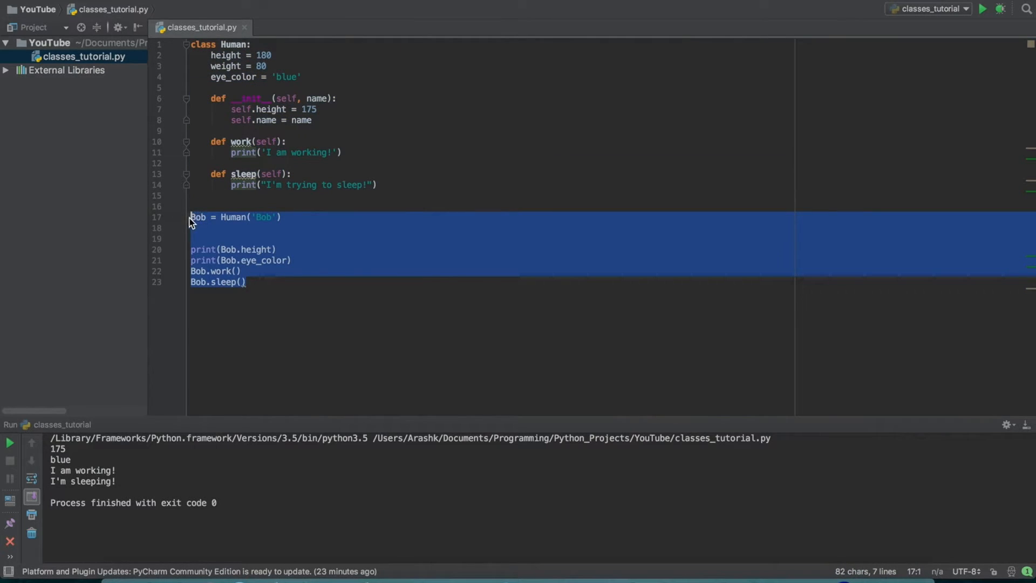
Walk through the Human class definition, its keyword and name, and the call lines below it.
{"action": "left_click", "coordinate": [283, 229]}
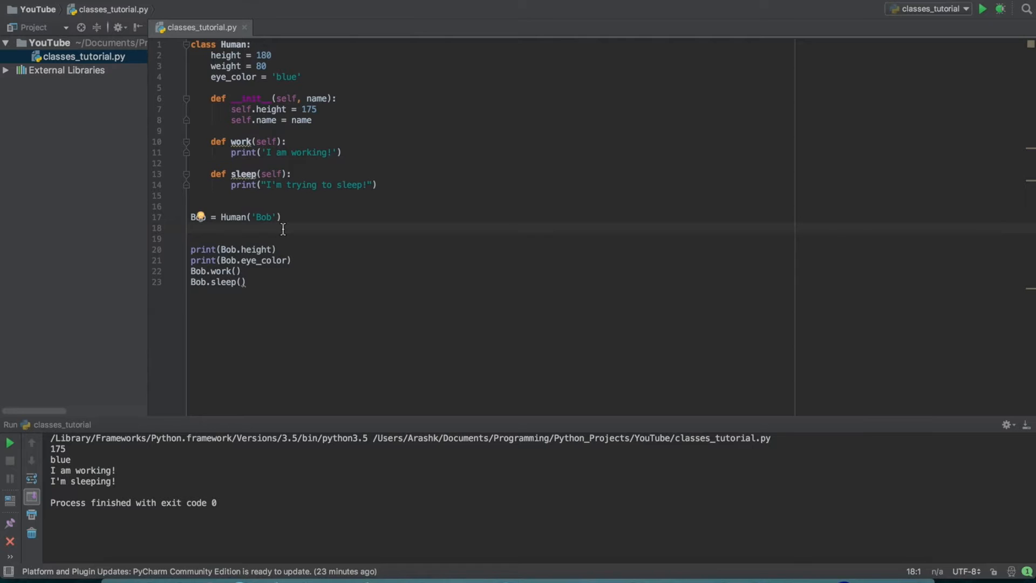
{"action": "mouse_move", "coordinate": [221, 111]}
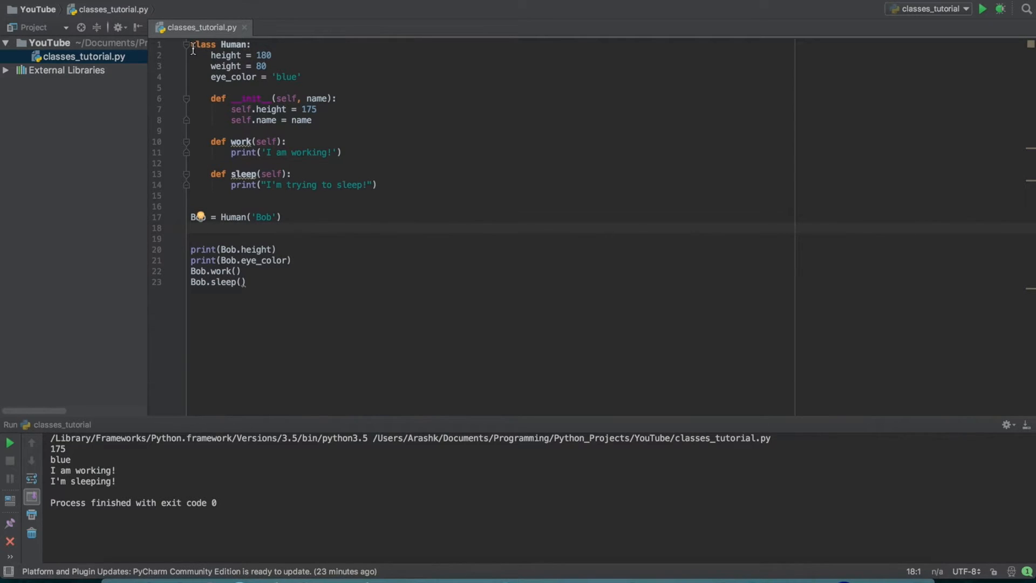
{"action": "left_click_drag", "start_coordinate": [190, 44], "coordinate": [377, 185]}
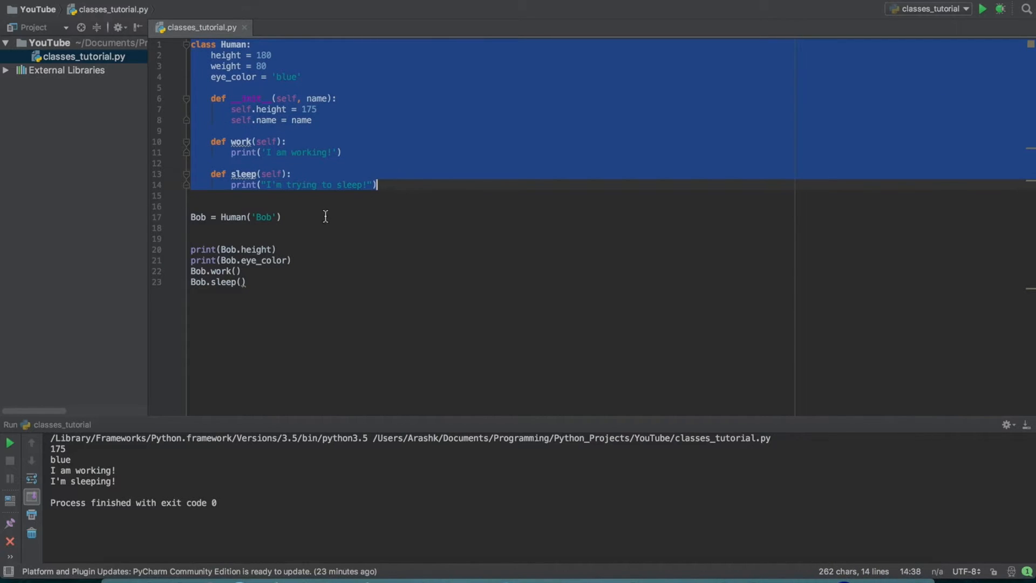
{"action": "left_click", "coordinate": [192, 217]}
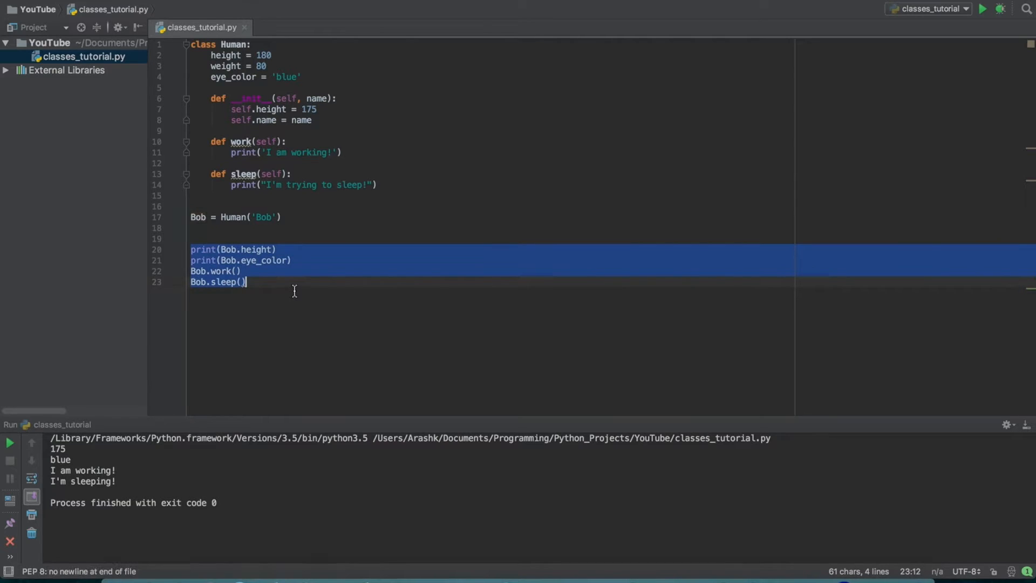
{"action": "mouse_move", "coordinate": [278, 139]}
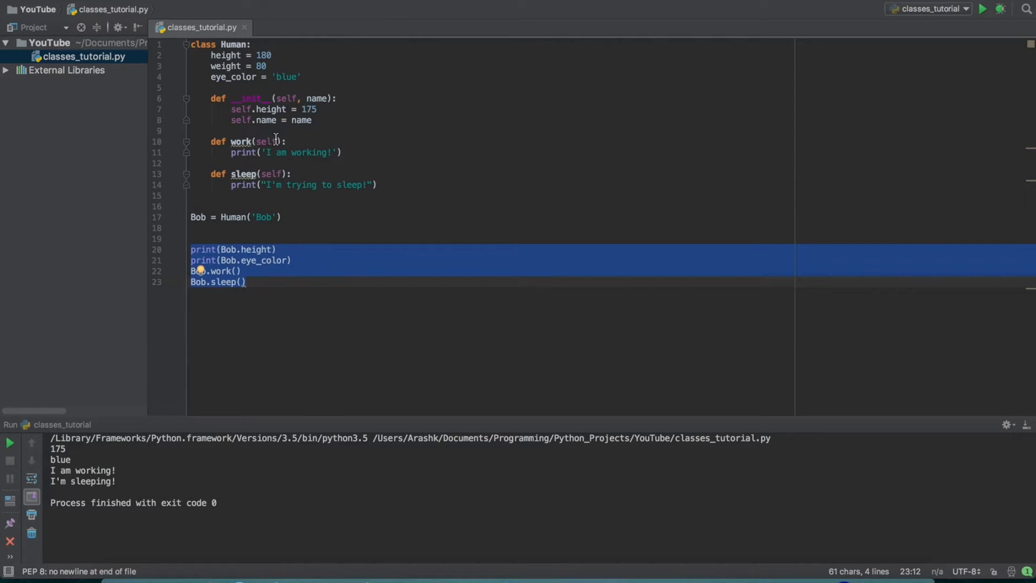
{"action": "mouse_move", "coordinate": [202, 40]}
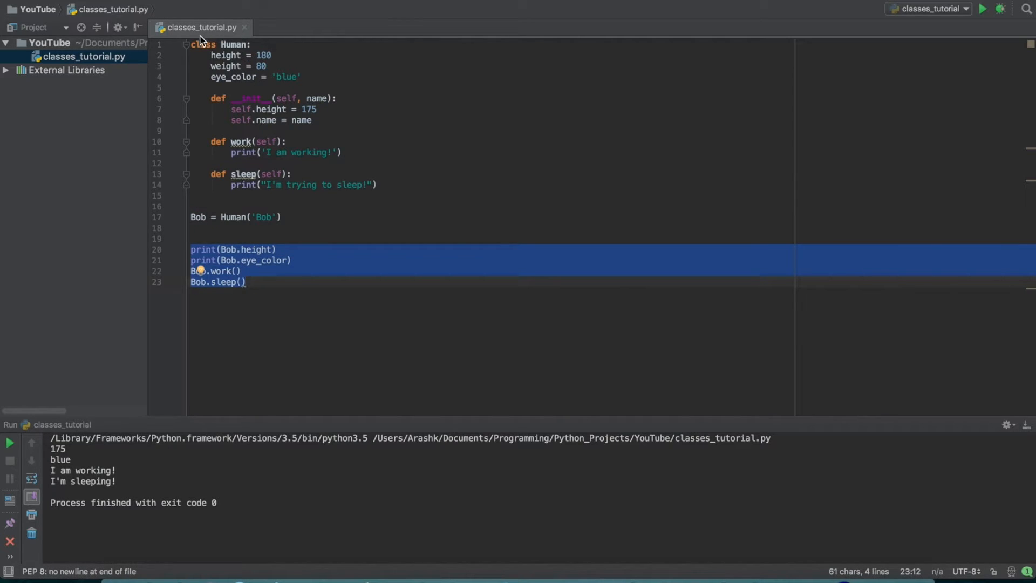
{"action": "left_click", "coordinate": [192, 44]}
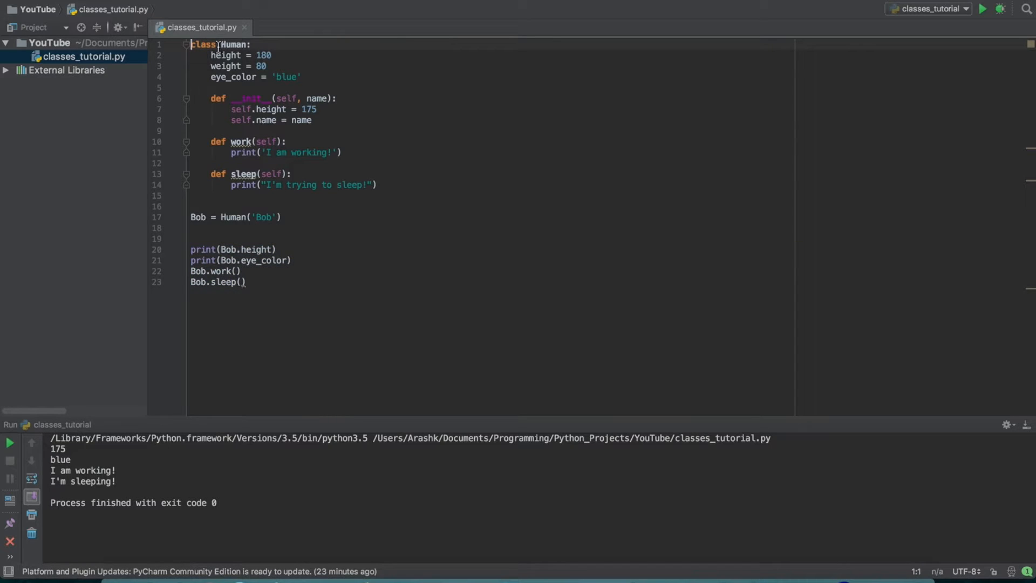
{"action": "double_click", "coordinate": [202, 45]}
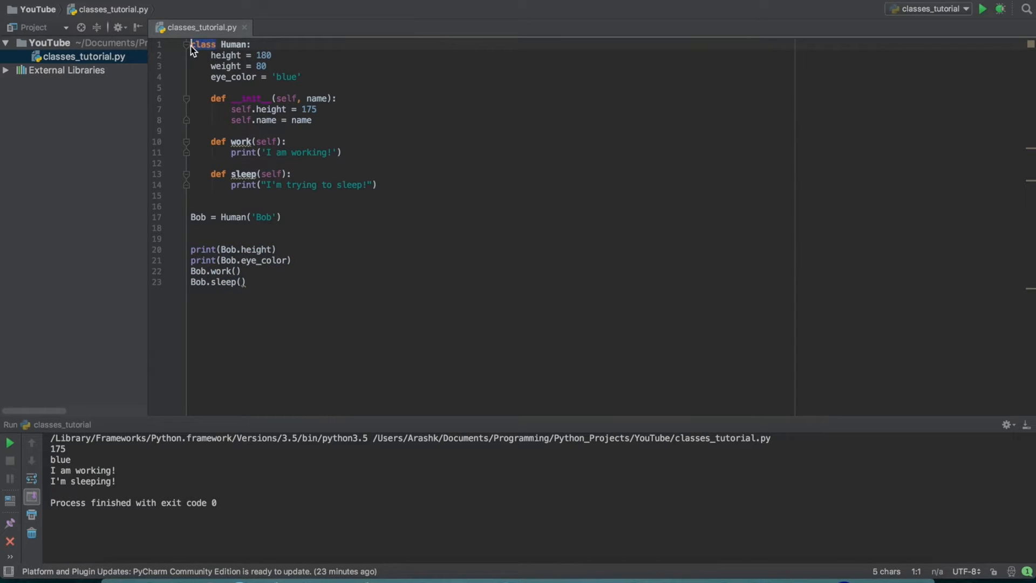
{"action": "double_click", "coordinate": [233, 44]}
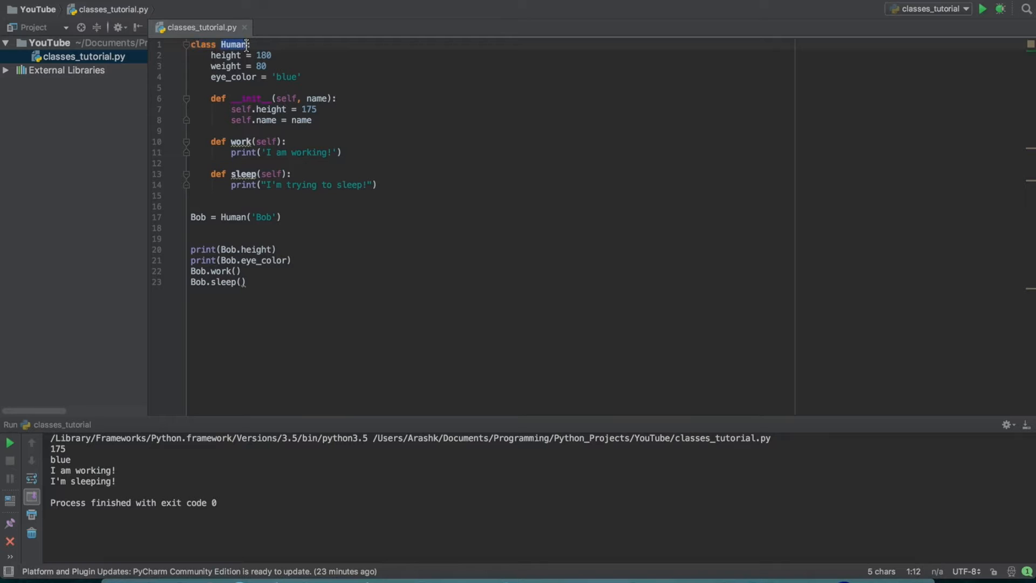
{"action": "left_click", "coordinate": [228, 55]}
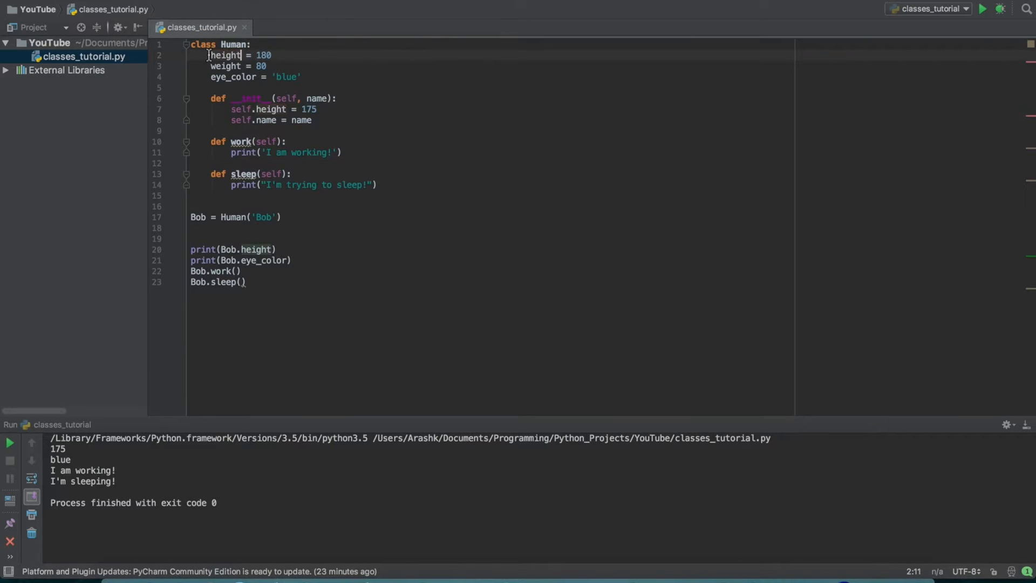
Point out the height, weight and eye_color properties and the __init__ and work methods.
{"action": "left_click_drag", "start_coordinate": [211, 55], "coordinate": [302, 76]}
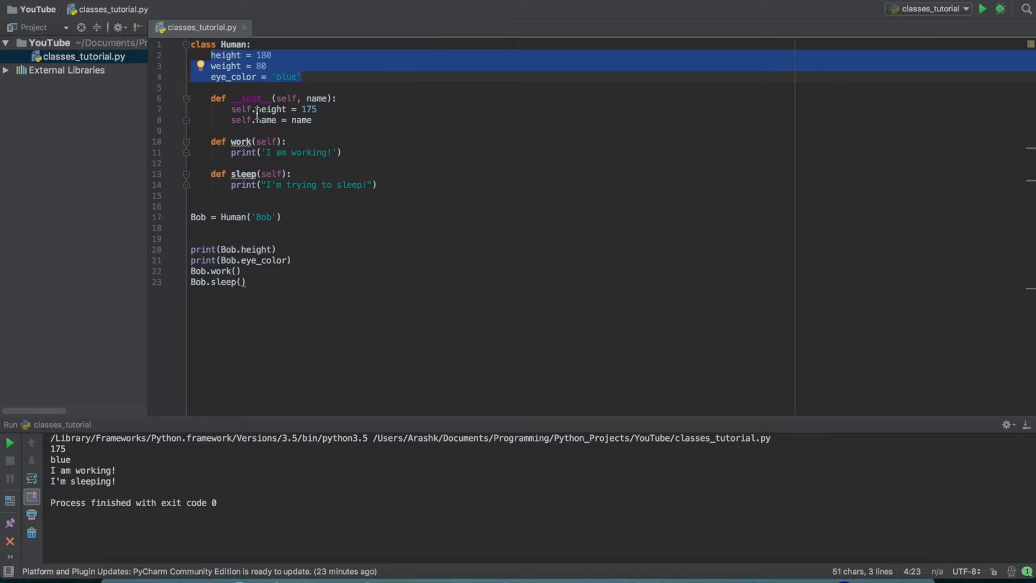
{"action": "mouse_move", "coordinate": [267, 168]}
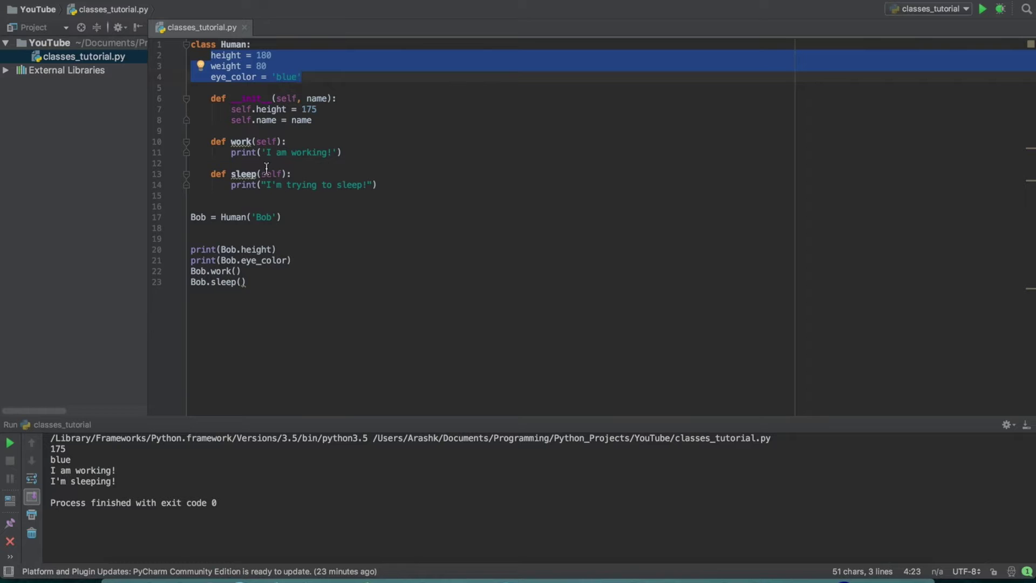
{"action": "left_click", "coordinate": [246, 66]}
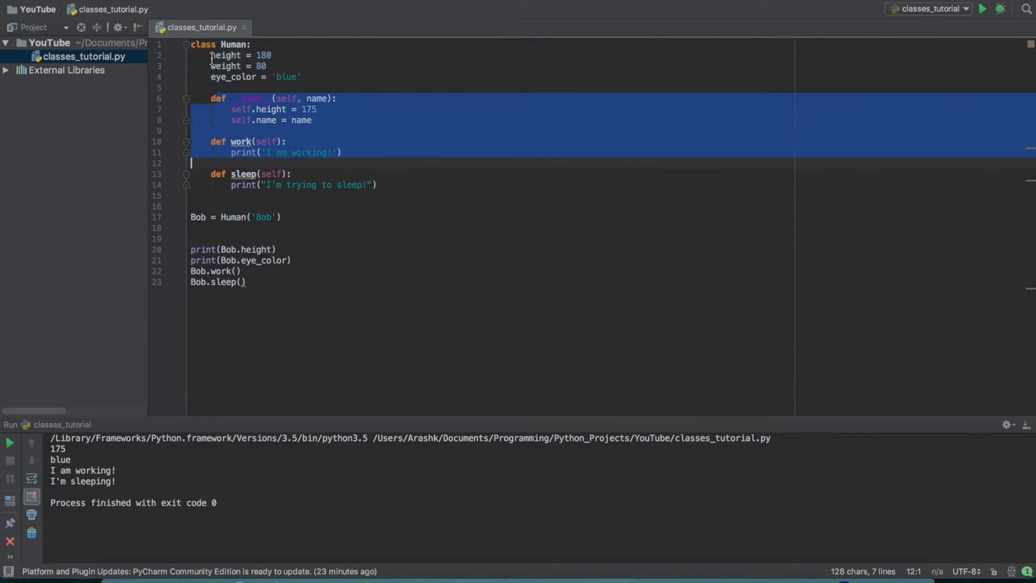
{"action": "left_click", "coordinate": [296, 77]}
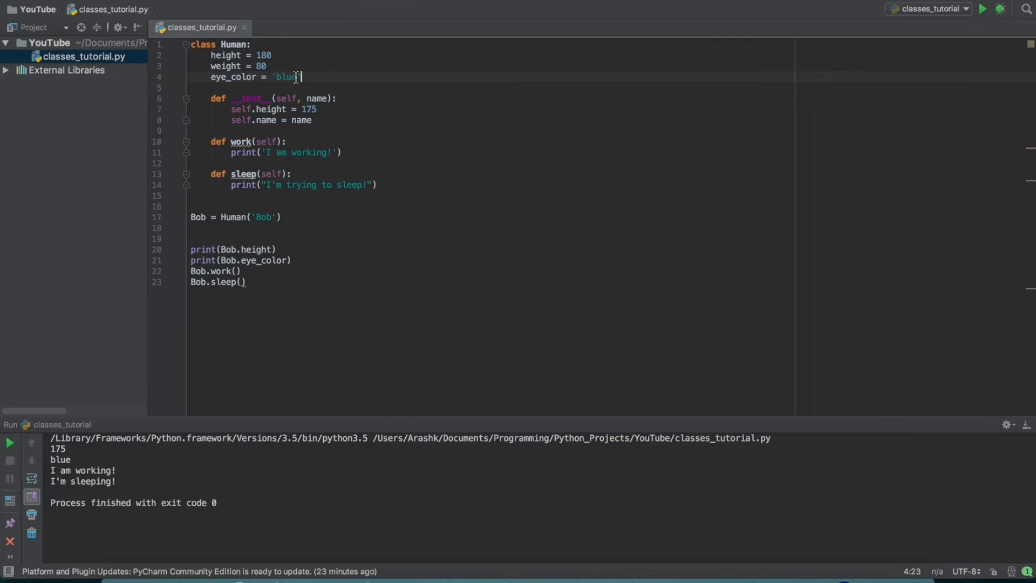
{"action": "double_click", "coordinate": [224, 55]}
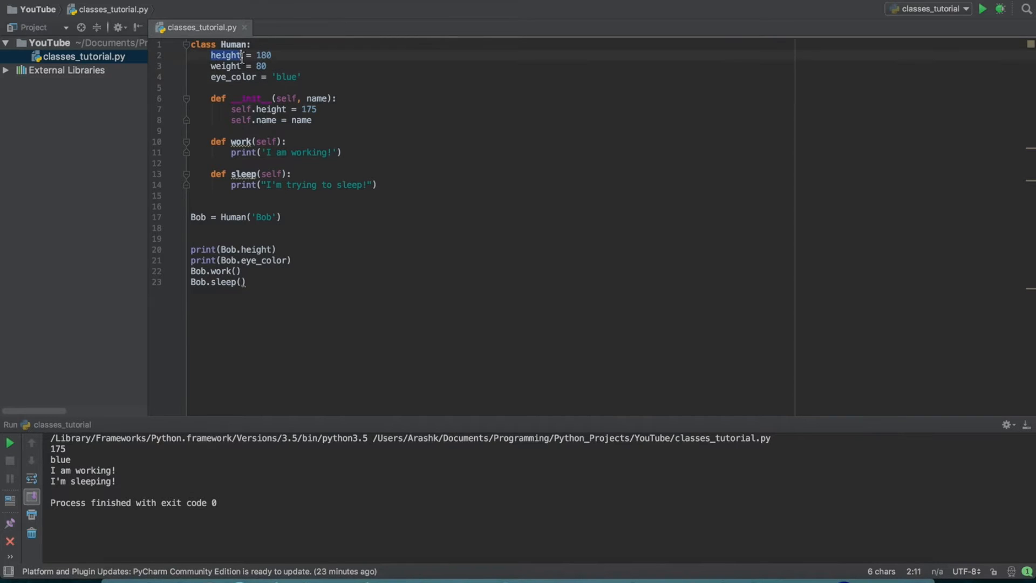
{"action": "left_click", "coordinate": [261, 55]}
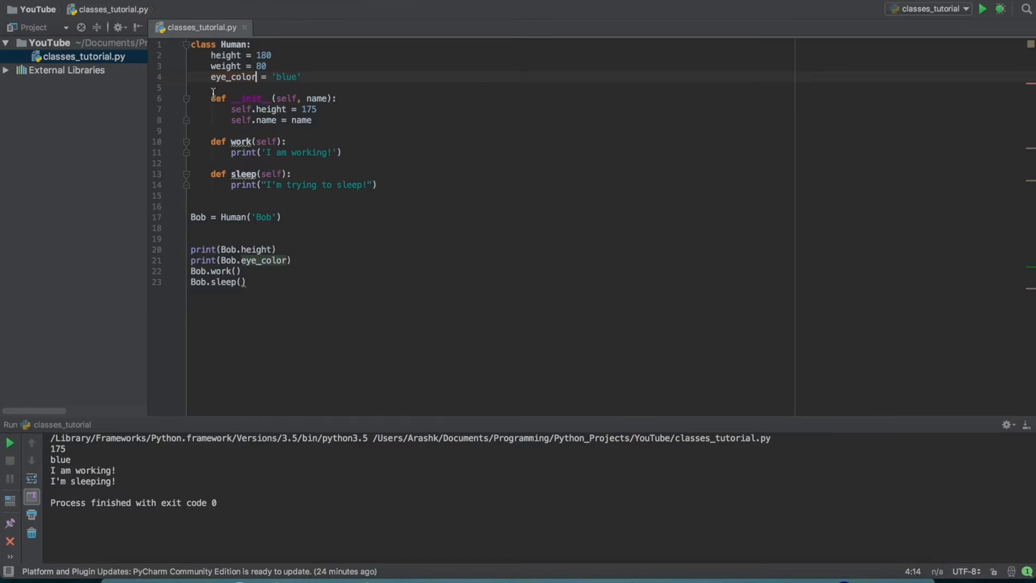
Explain the __init__ method, its self parameter and the Human('Bob') call that creates Bob.
{"action": "double_click", "coordinate": [245, 98]}
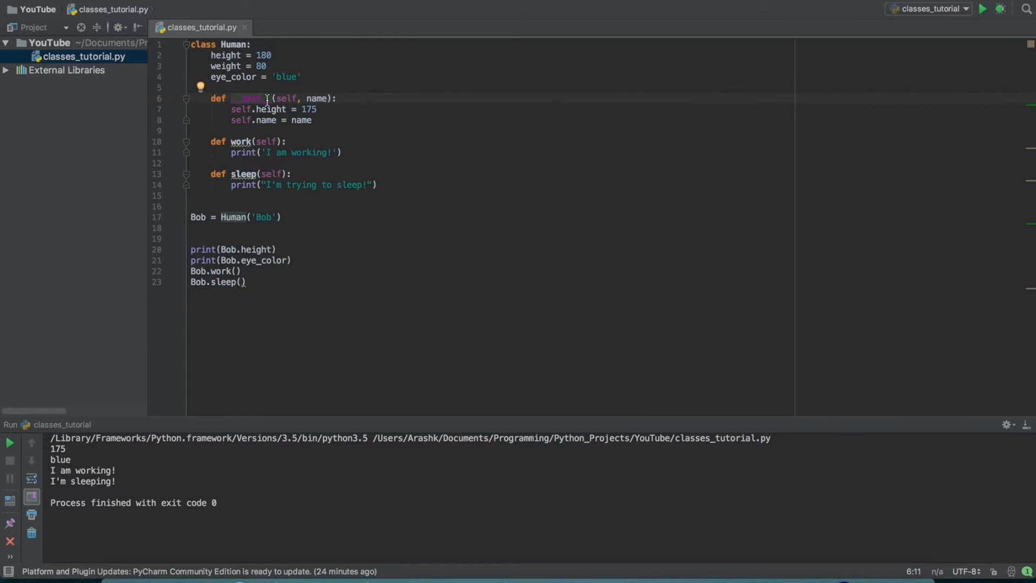
{"action": "double_click", "coordinate": [252, 98]}
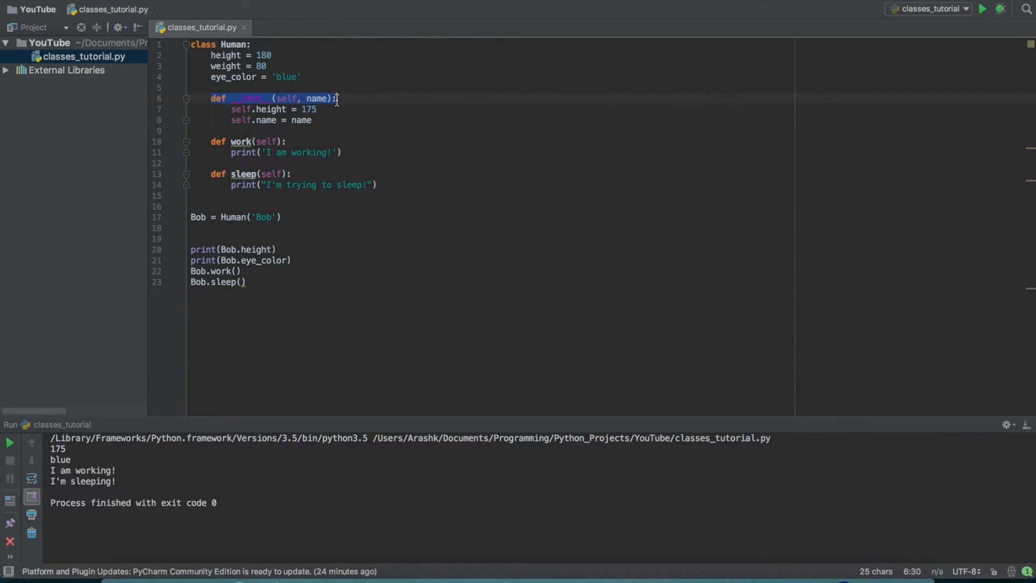
{"action": "left_click", "coordinate": [258, 140]}
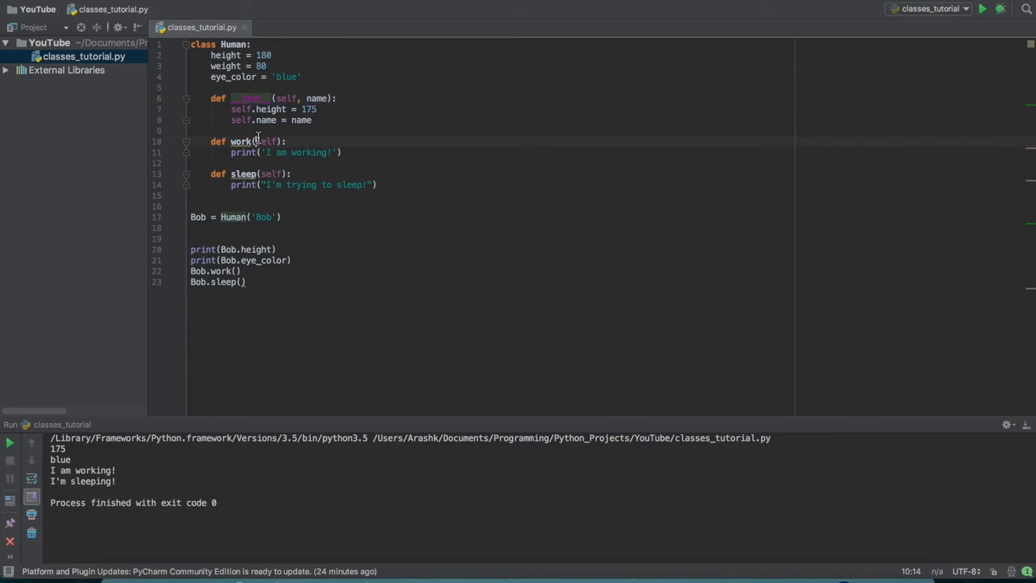
{"action": "double_click", "coordinate": [285, 99]}
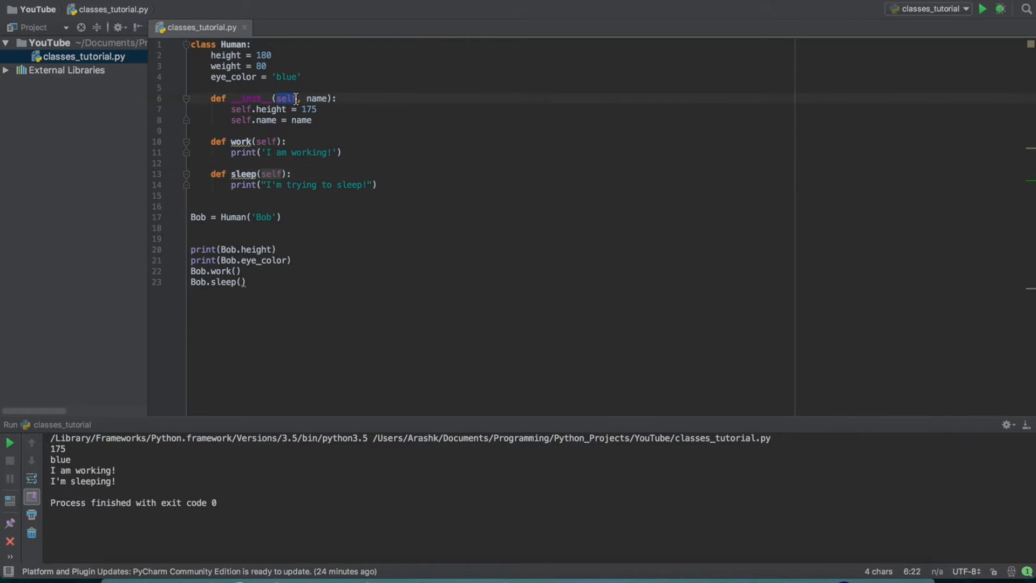
{"action": "mouse_move", "coordinate": [245, 141]}
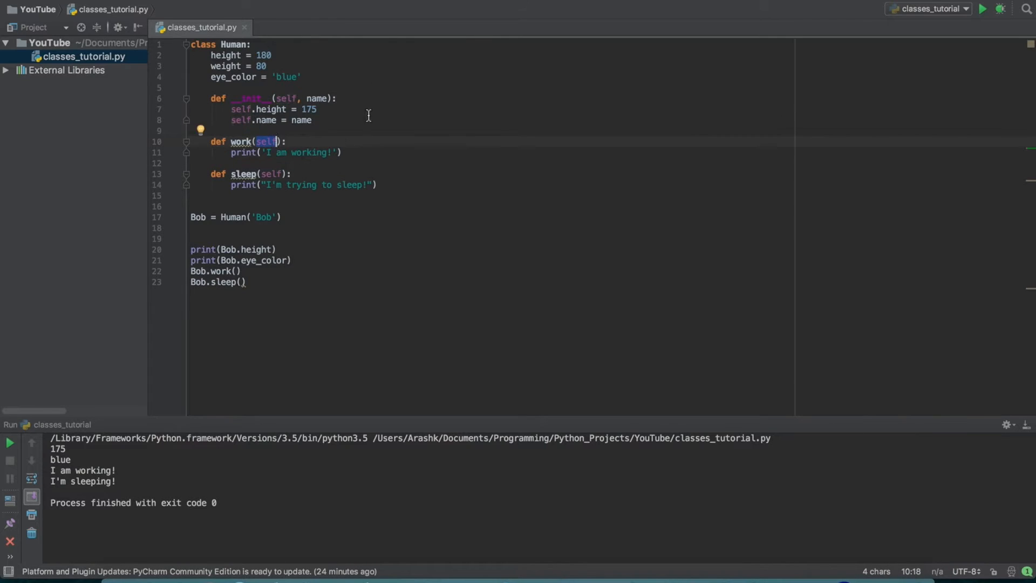
{"action": "mouse_move", "coordinate": [257, 93]}
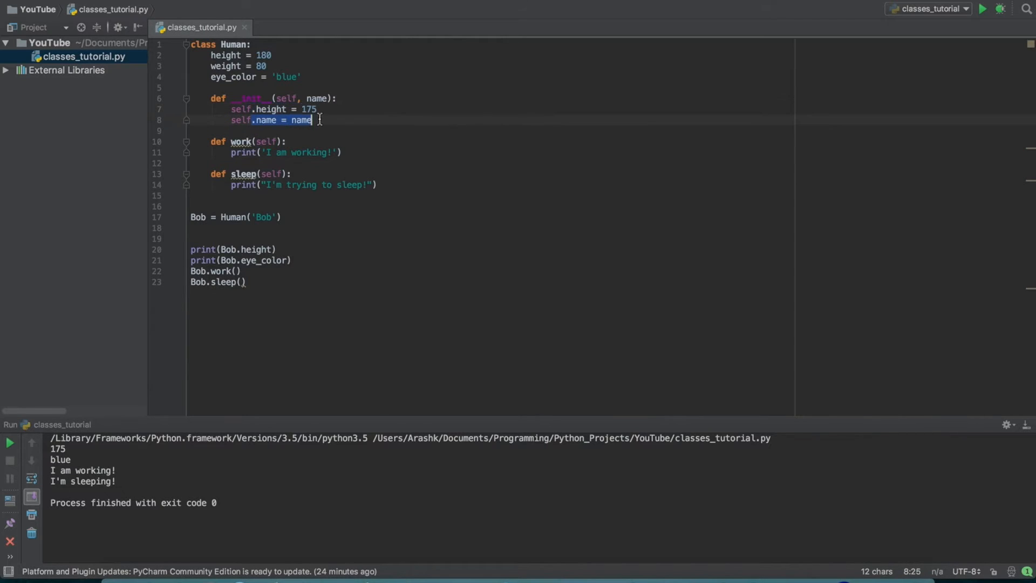
{"action": "double_click", "coordinate": [246, 99]}
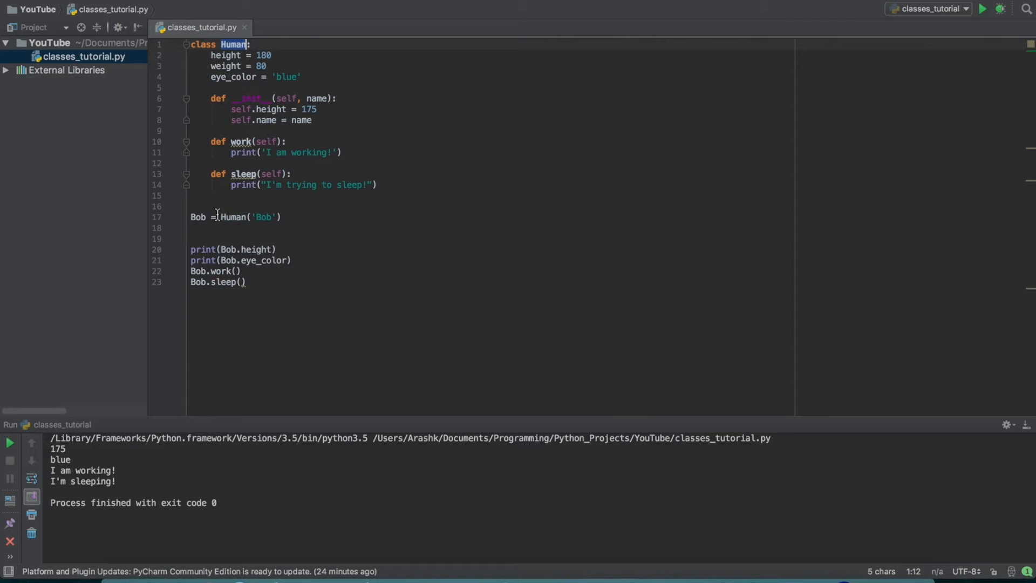
{"action": "left_click", "coordinate": [191, 216]}
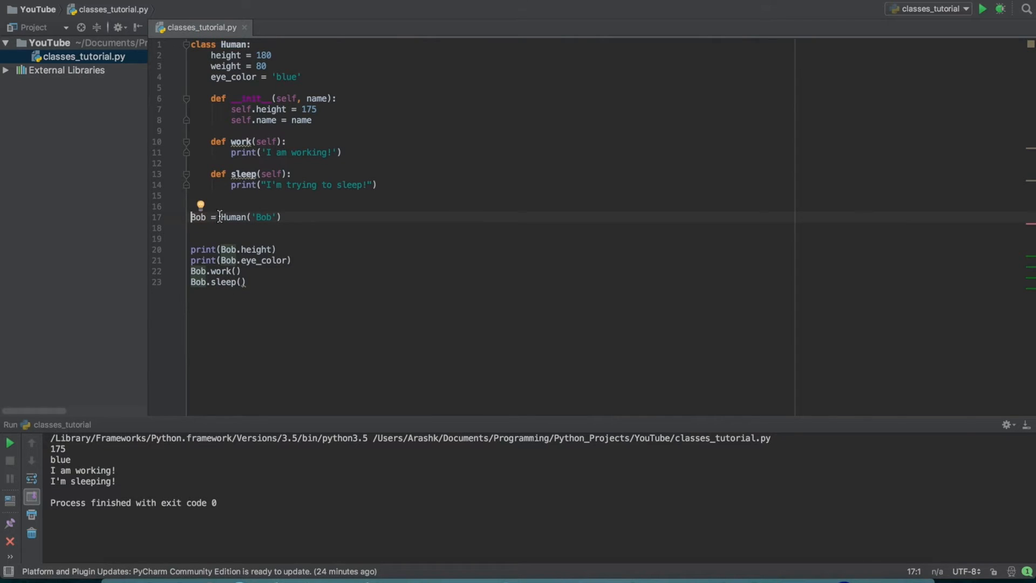
{"action": "double_click", "coordinate": [233, 217]}
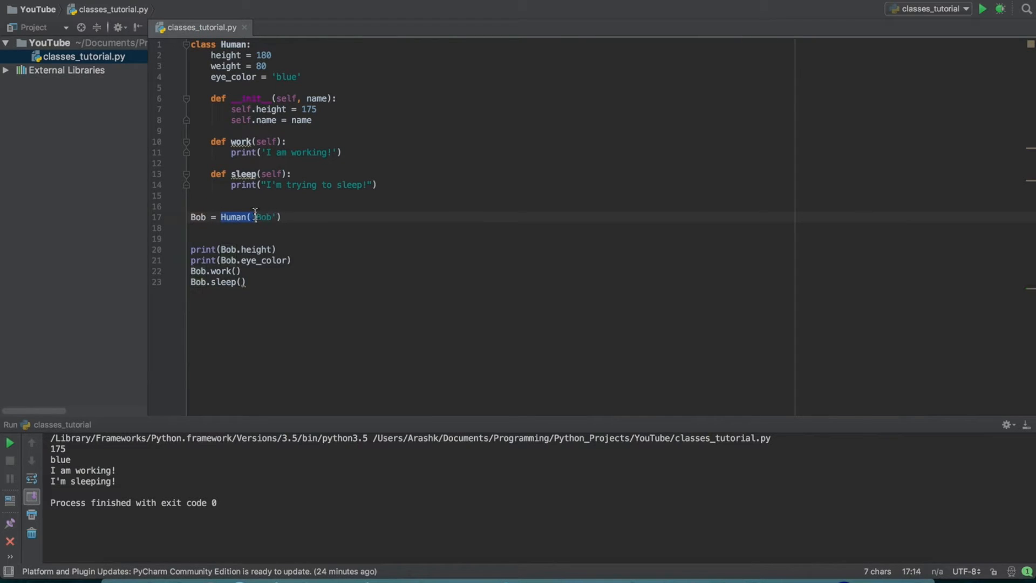
{"action": "left_click", "coordinate": [193, 217]}
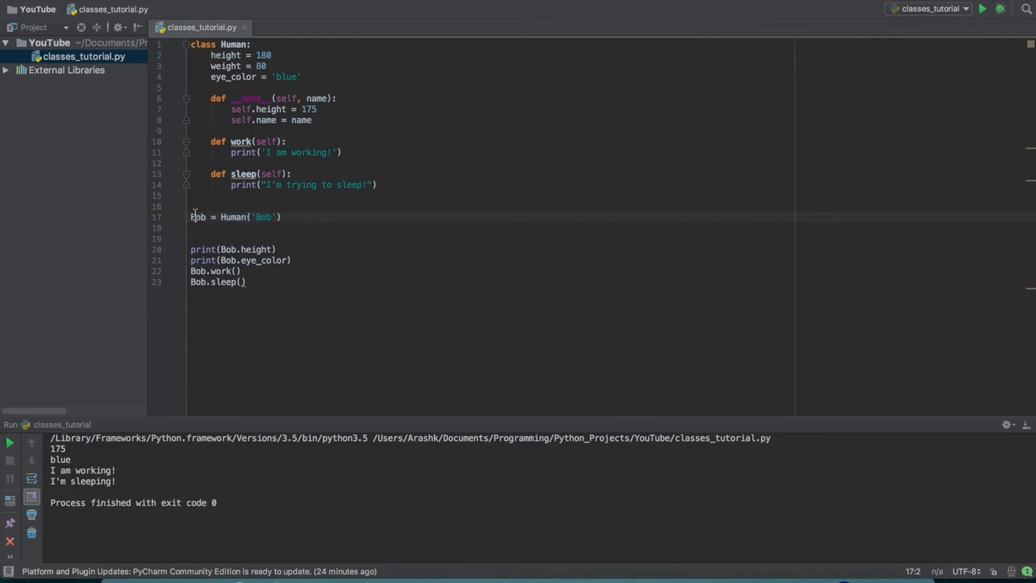
{"action": "mouse_move", "coordinate": [231, 221]}
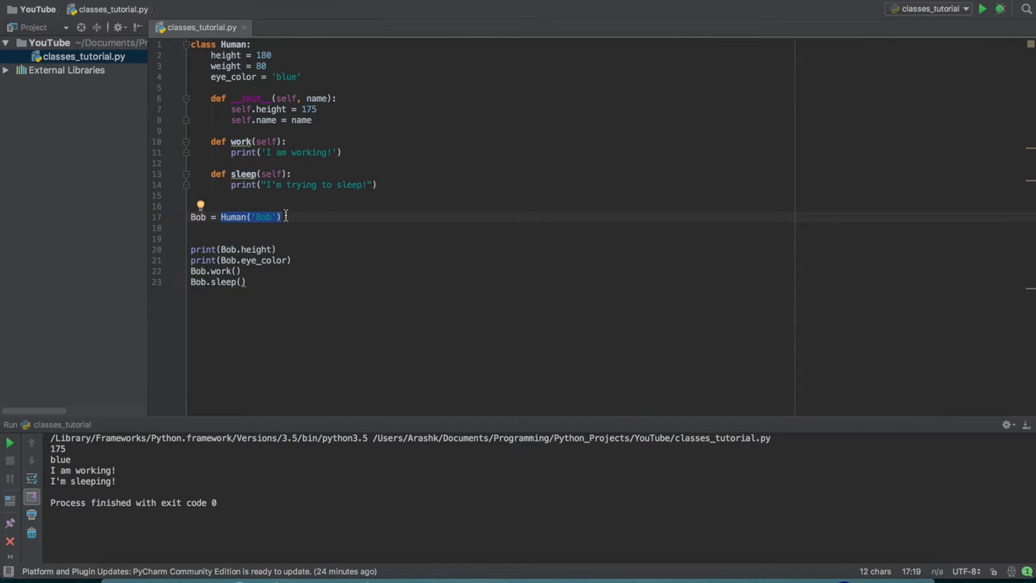
{"action": "mouse_move", "coordinate": [304, 190]}
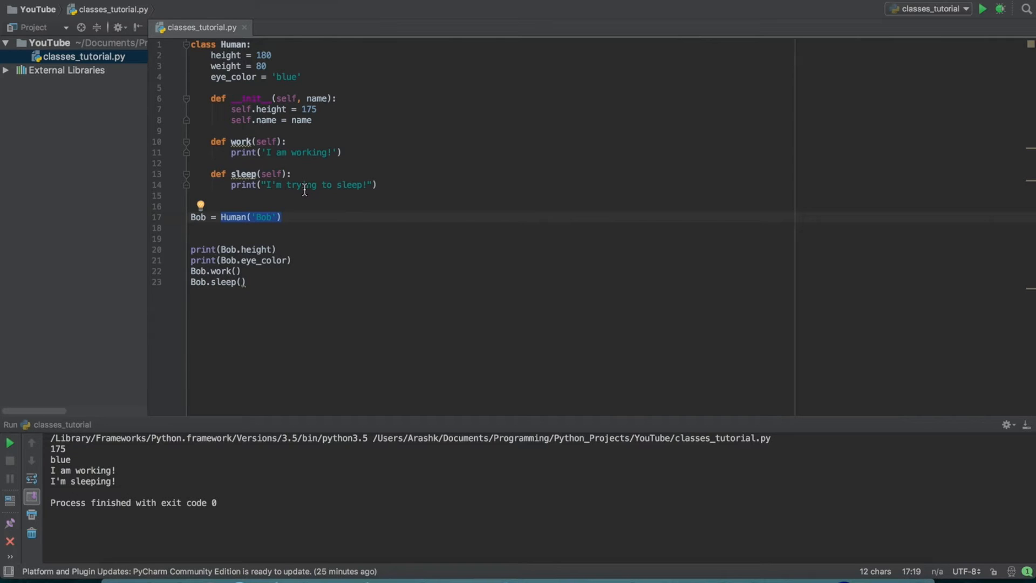
Start a new name = property line under eye_color in the Human class, leaving it without a value.
{"action": "left_click", "coordinate": [212, 55]}
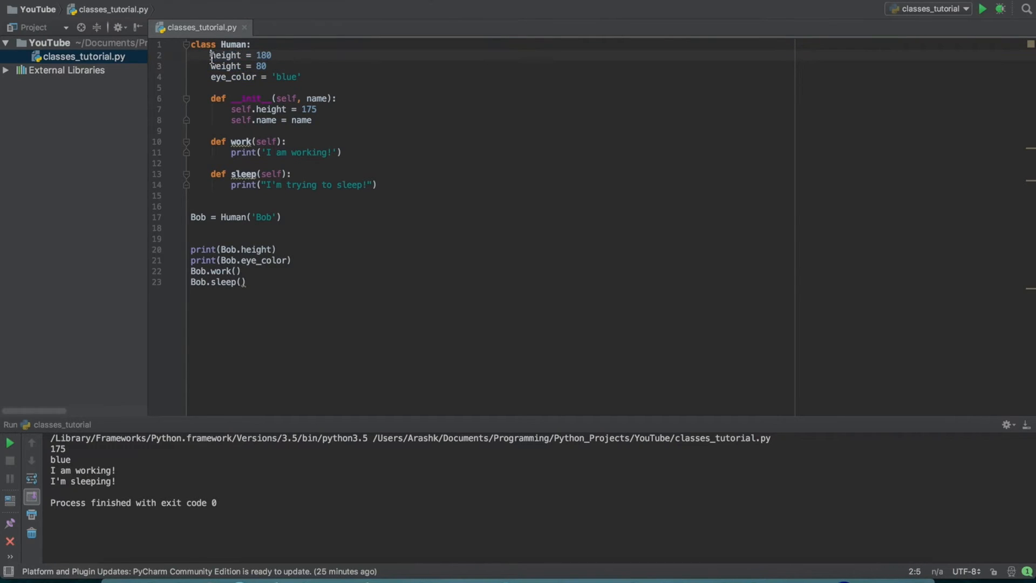
{"action": "left_click_drag", "start_coordinate": [211, 55], "coordinate": [302, 76]}
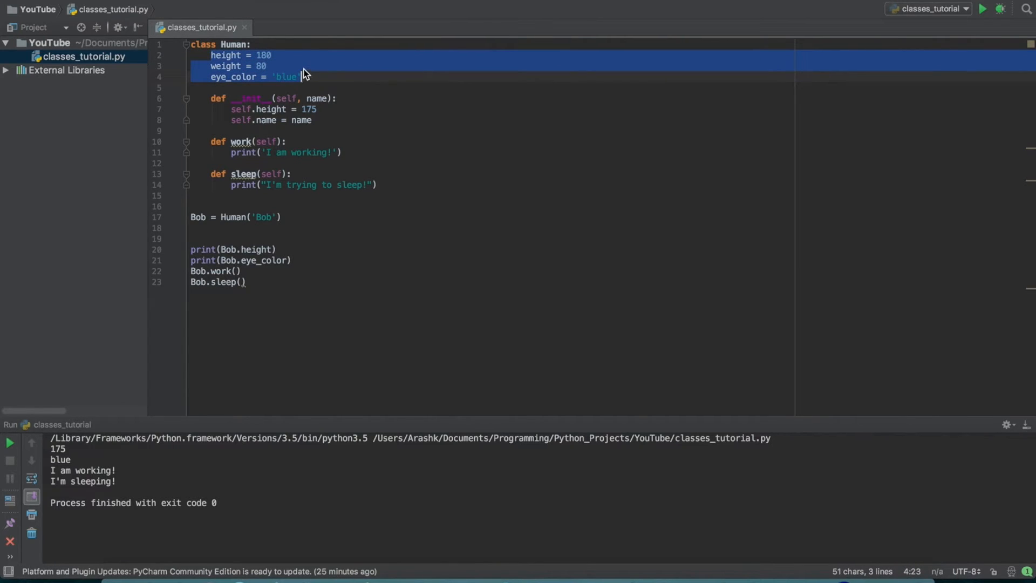
{"action": "left_click", "coordinate": [243, 55]}
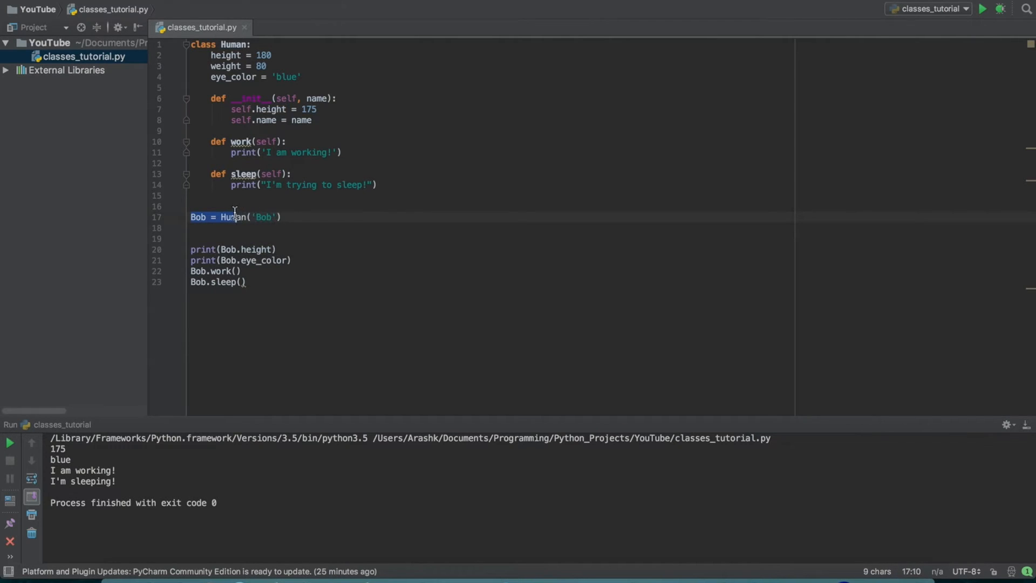
{"action": "left_click", "coordinate": [227, 217]}
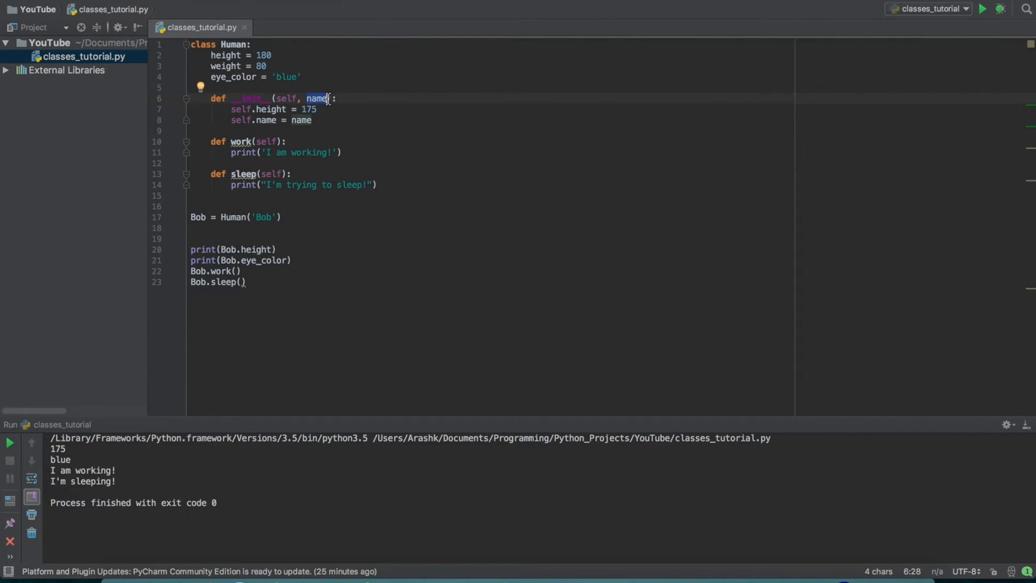
{"action": "mouse_move", "coordinate": [308, 62]}
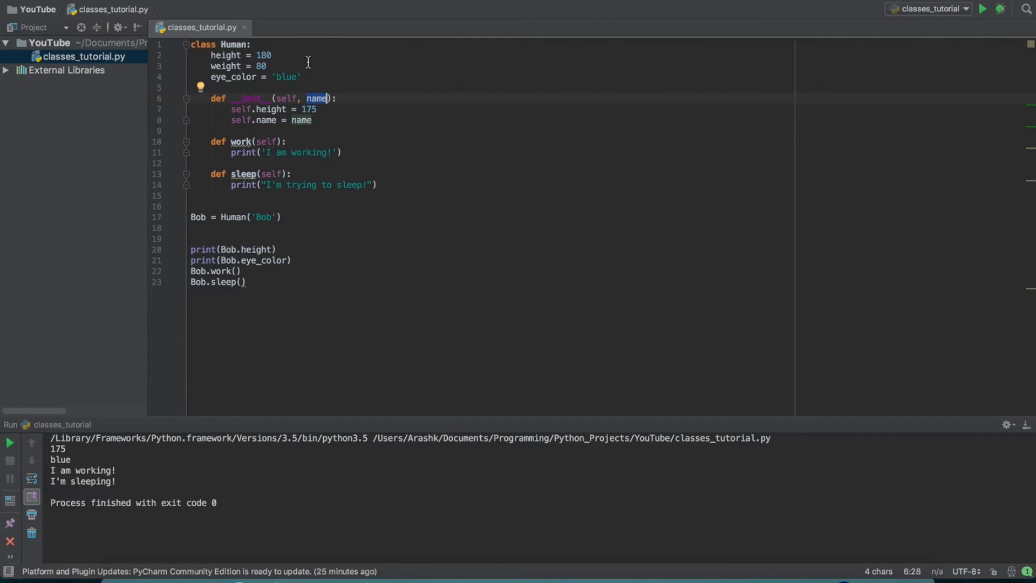
{"action": "mouse_move", "coordinate": [253, 106]}
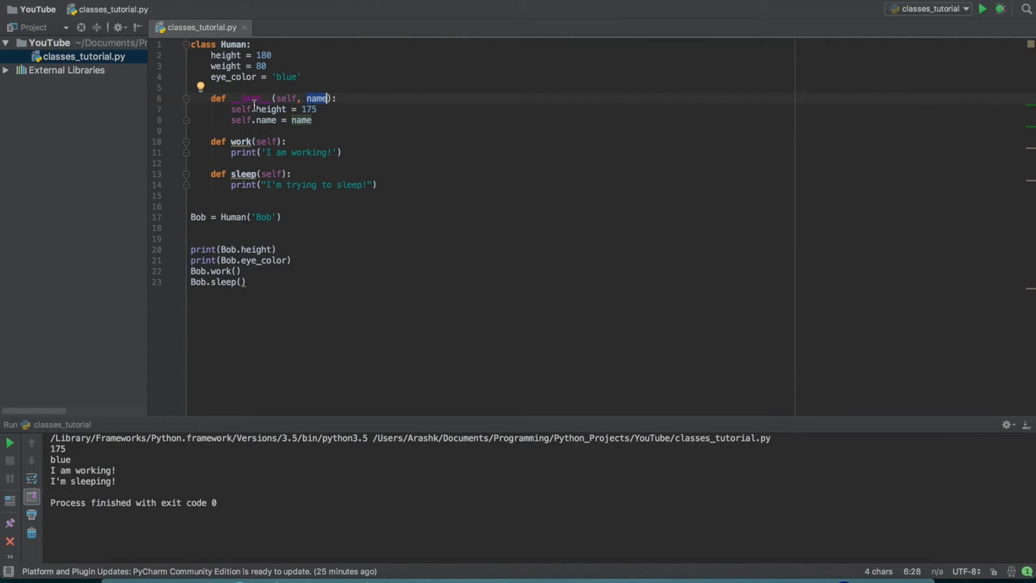
{"action": "mouse_move", "coordinate": [250, 120]}
{"action": "type", "text": "nam"}
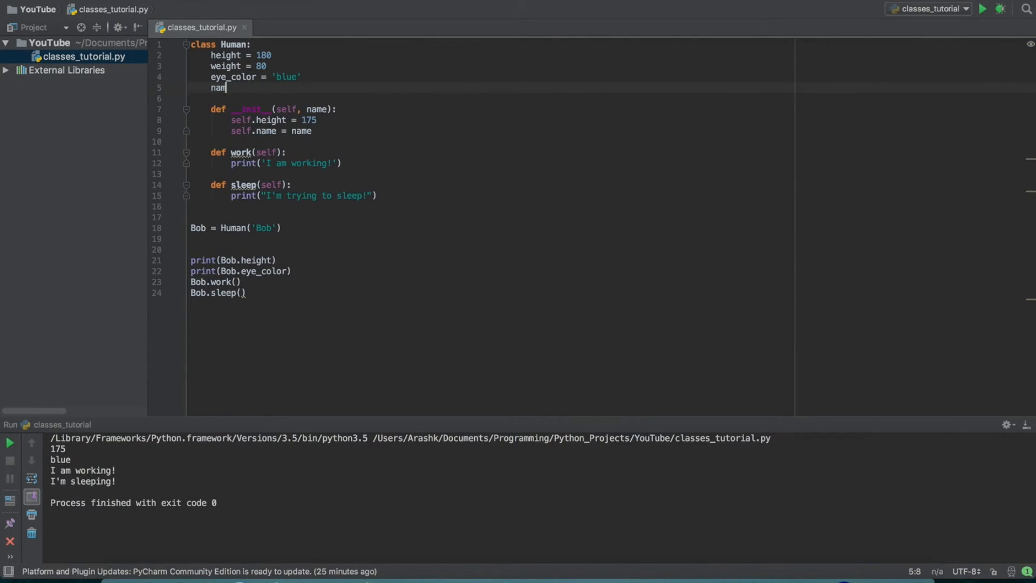
{"action": "type", "text": "e ="}
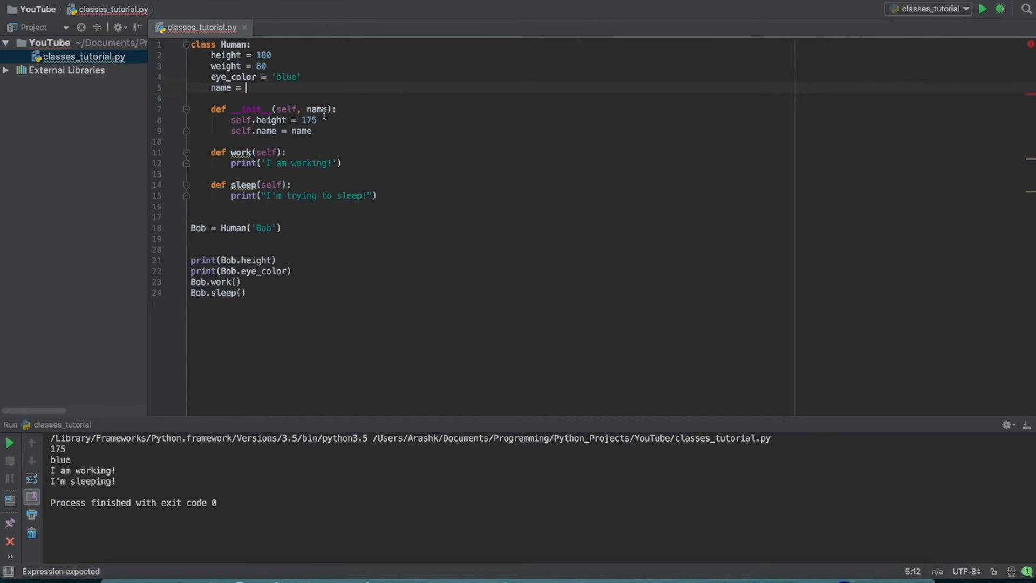
{"action": "mouse_move", "coordinate": [225, 130]}
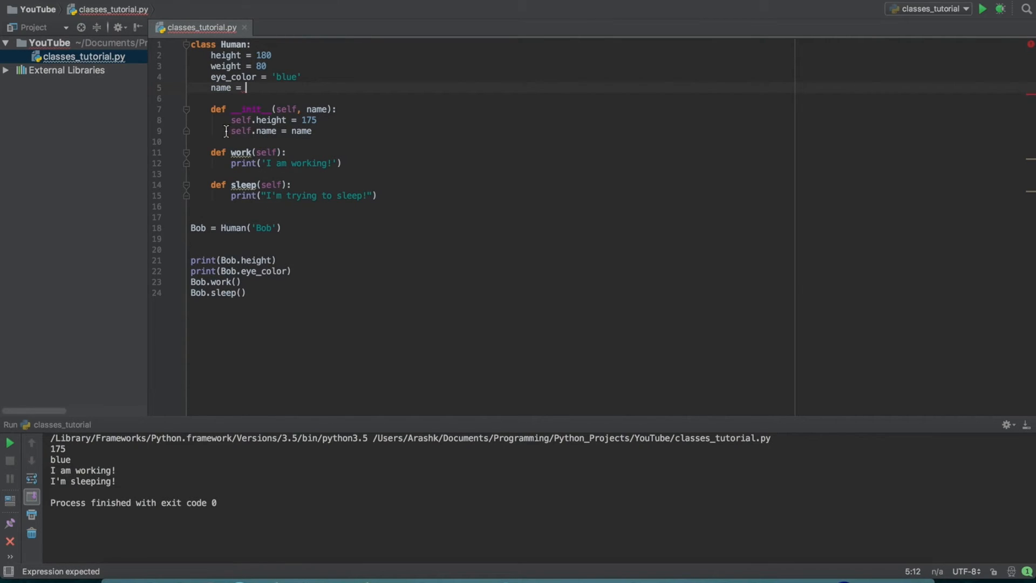
Relate the 'Bob' argument in Human('Bob') to the name parameter of the __init__ constructor.
{"action": "double_click", "coordinate": [301, 131]}
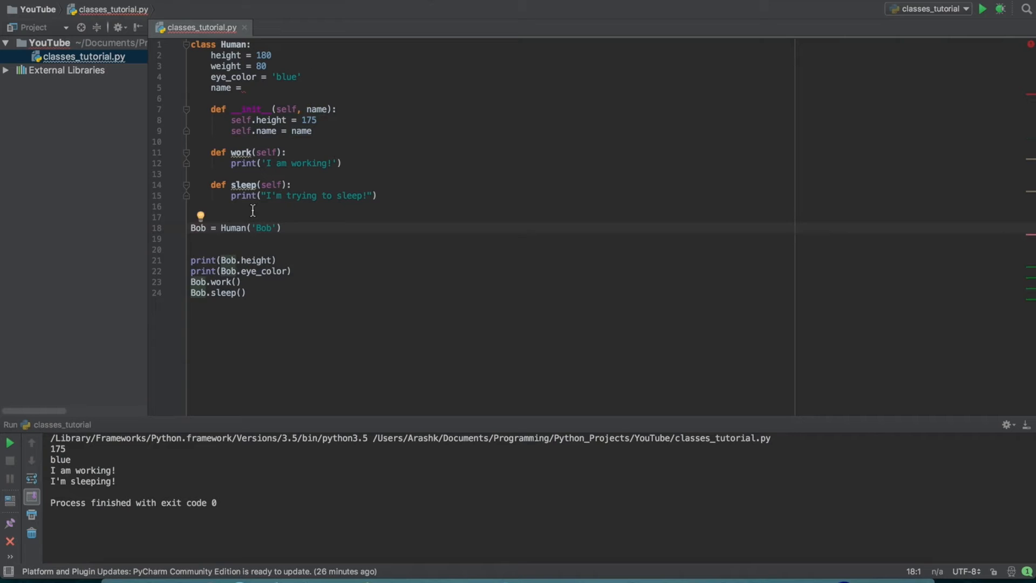
{"action": "left_click", "coordinate": [228, 227]}
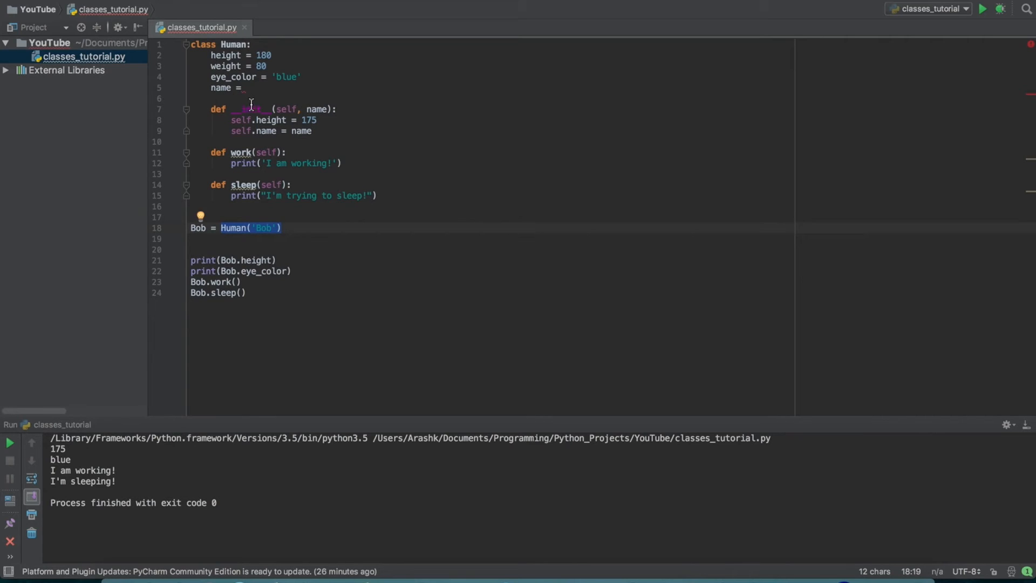
{"action": "double_click", "coordinate": [250, 109]}
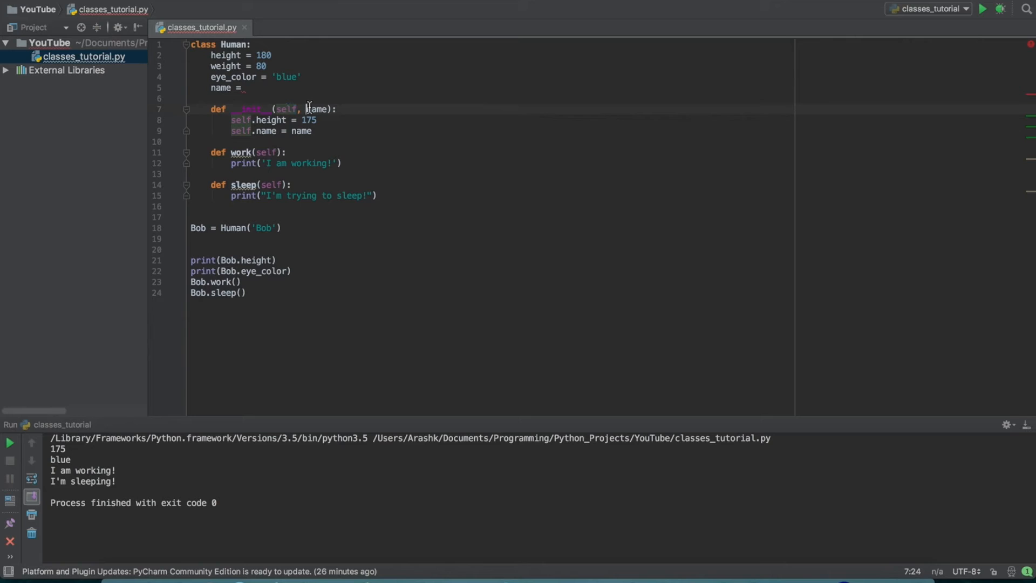
{"action": "double_click", "coordinate": [316, 109]}
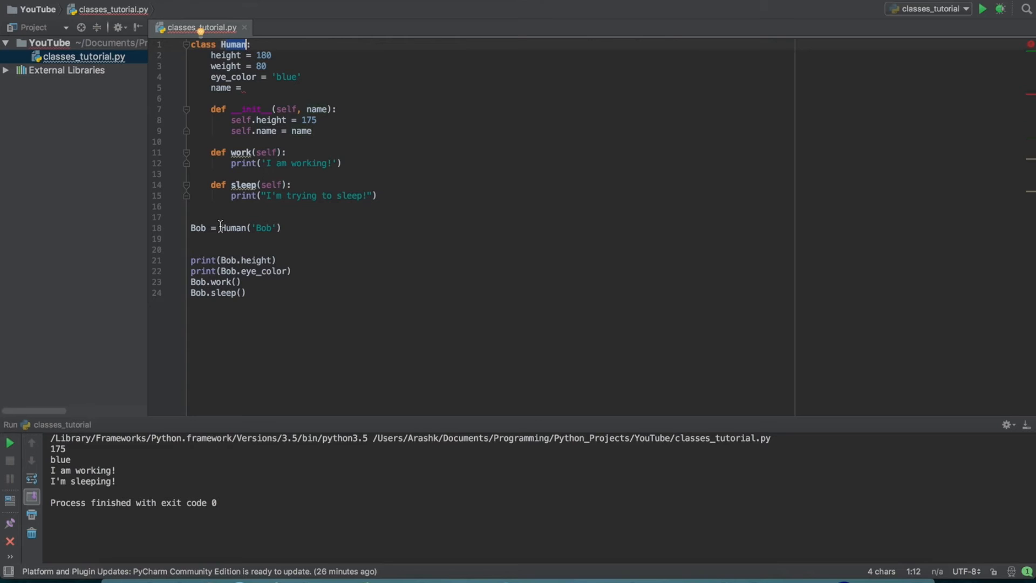
{"action": "double_click", "coordinate": [231, 227]}
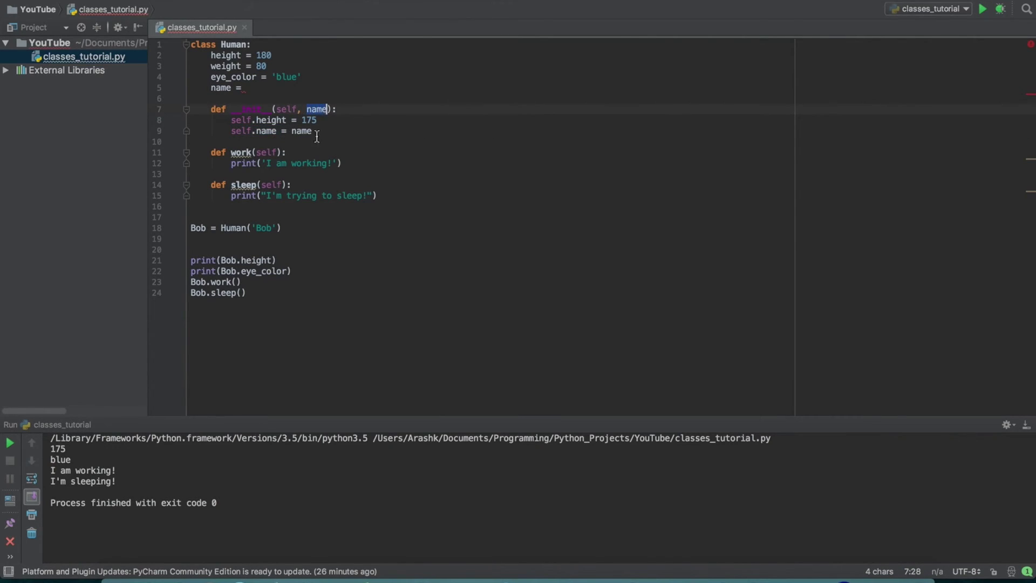
{"action": "left_click", "coordinate": [263, 228]}
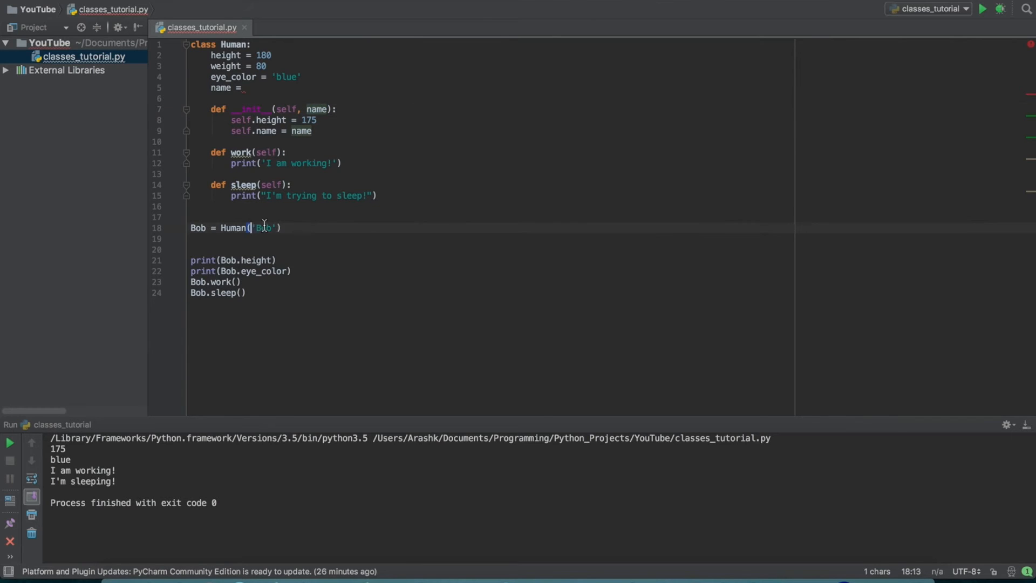
Delete the unfinished name = line, briefly start a Suzy = Human instance line, then undo it.
{"action": "left_click", "coordinate": [248, 87]}
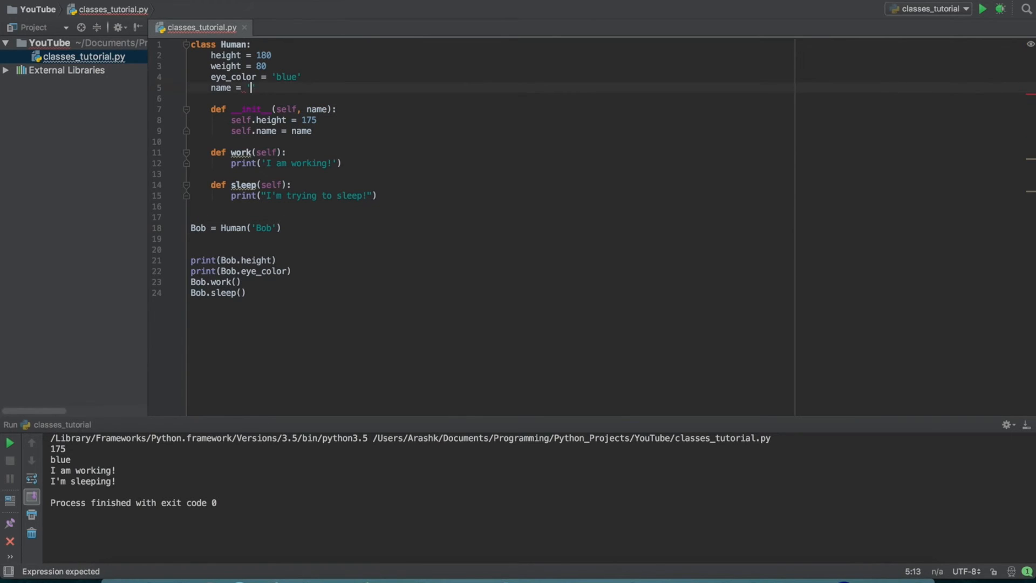
{"action": "type", "text": "Bo"}
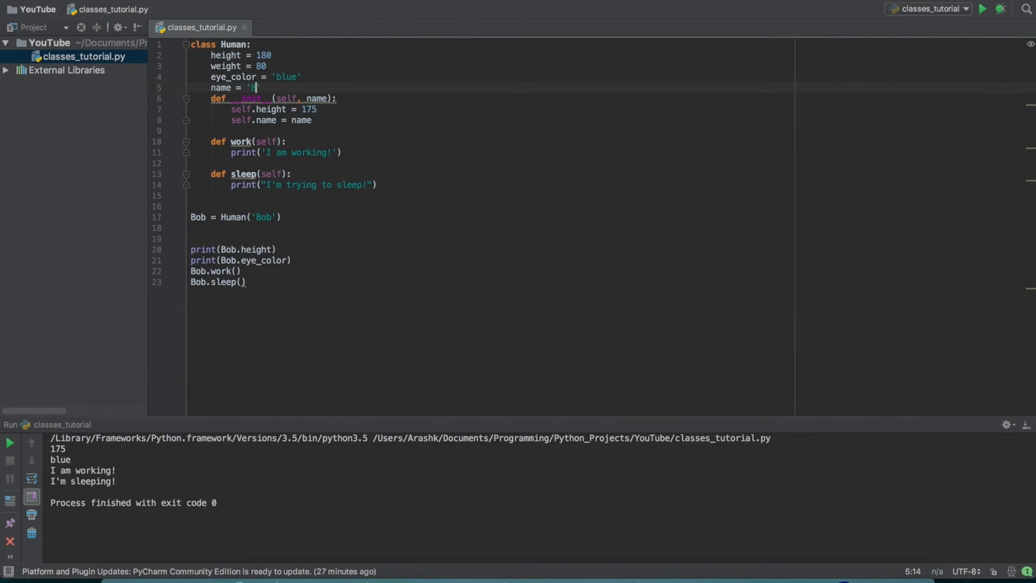
{"action": "key", "text": "Backspace"}
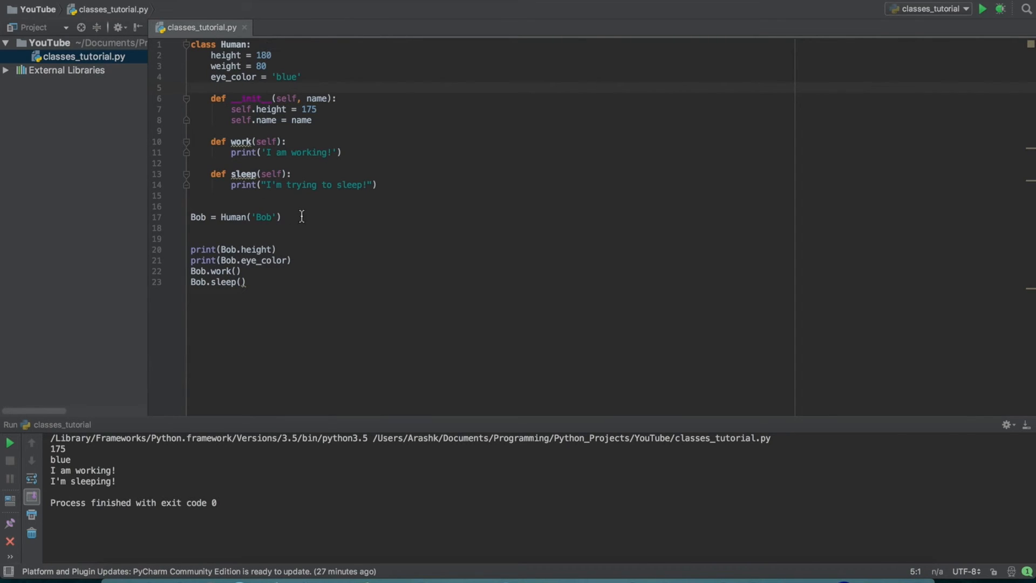
{"action": "type", "text": "Su"}
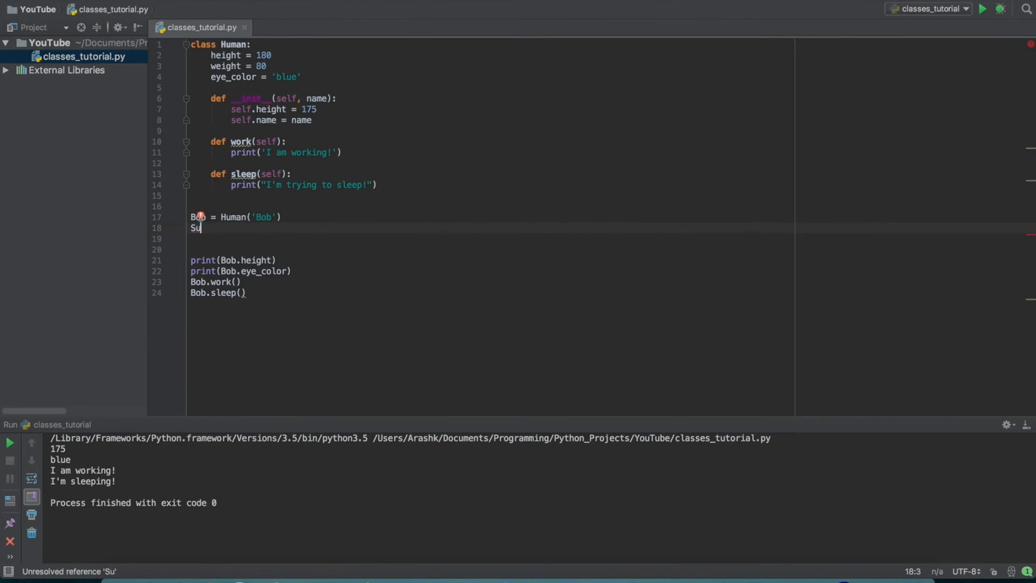
{"action": "type", "text": "zy = Hu"}
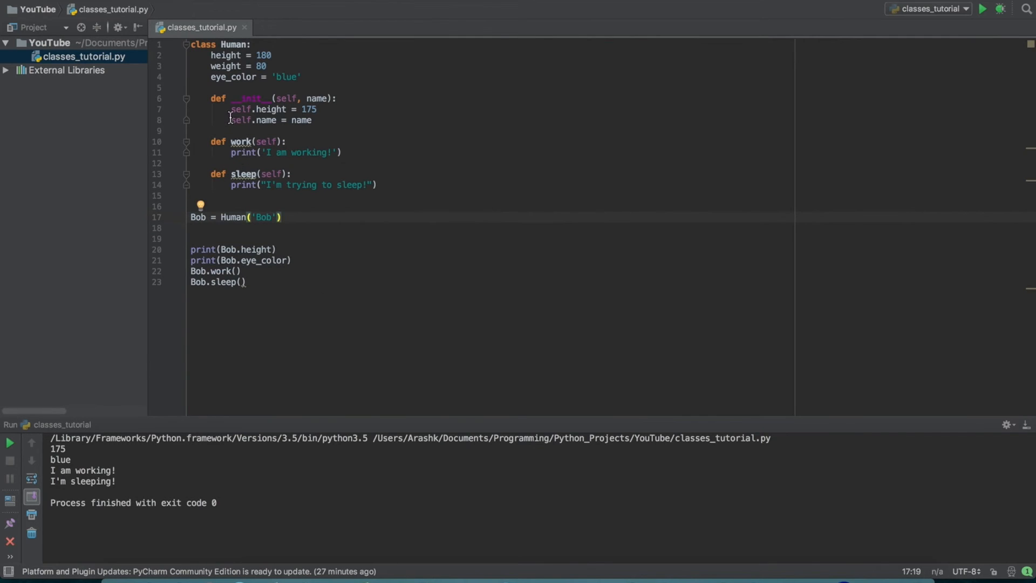
Point out self.height = 175 versus the class height attribute and rerun classes_tutorial.py to print Bob's output.
{"action": "left_click", "coordinate": [231, 109]}
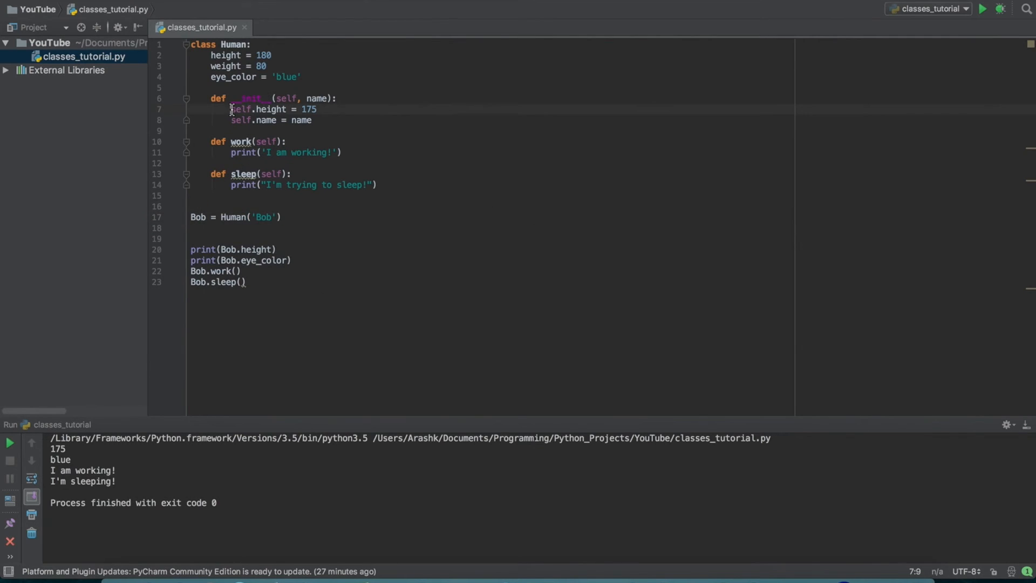
{"action": "double_click", "coordinate": [258, 109]}
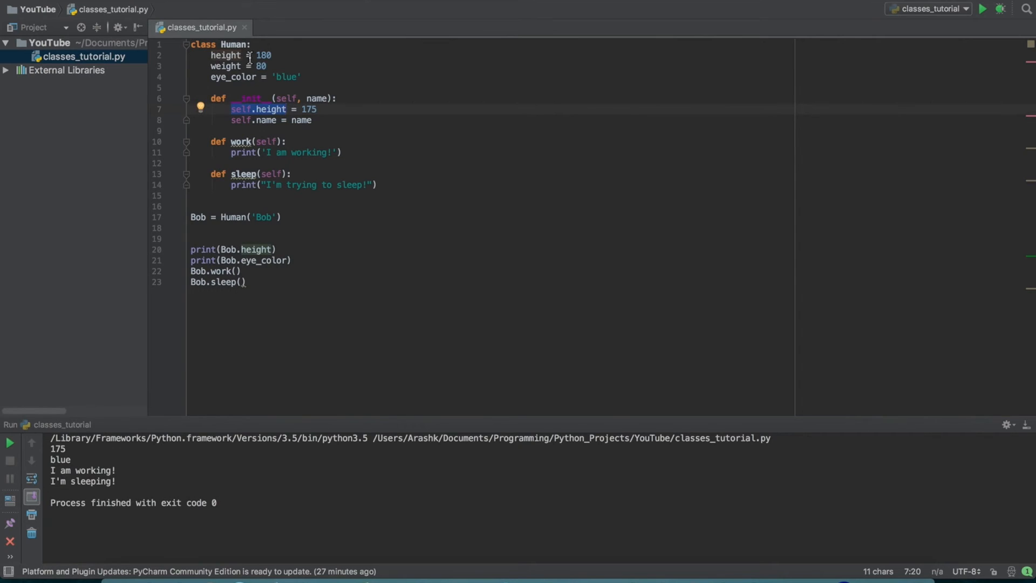
{"action": "double_click", "coordinate": [310, 109]}
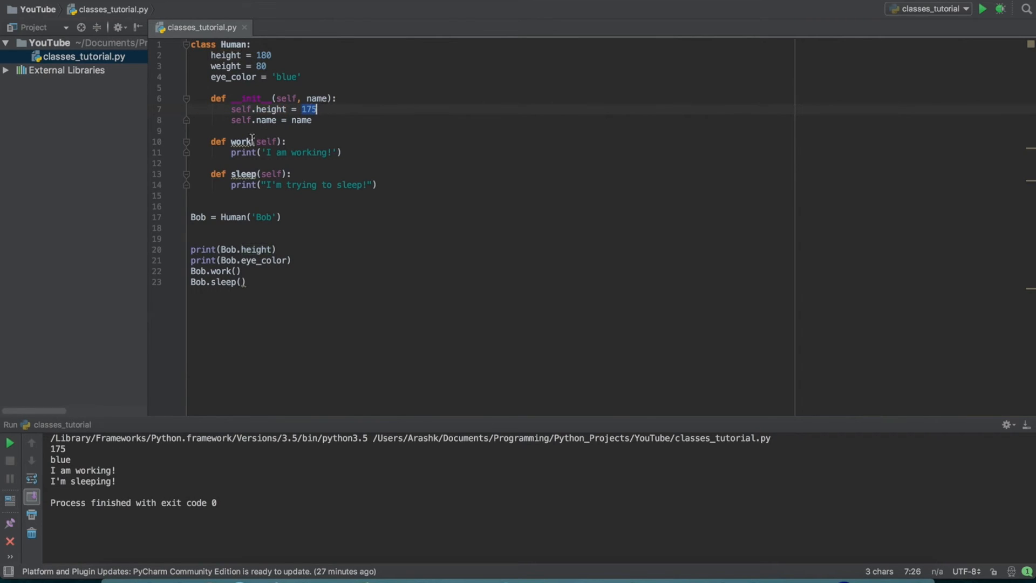
{"action": "mouse_move", "coordinate": [213, 142]}
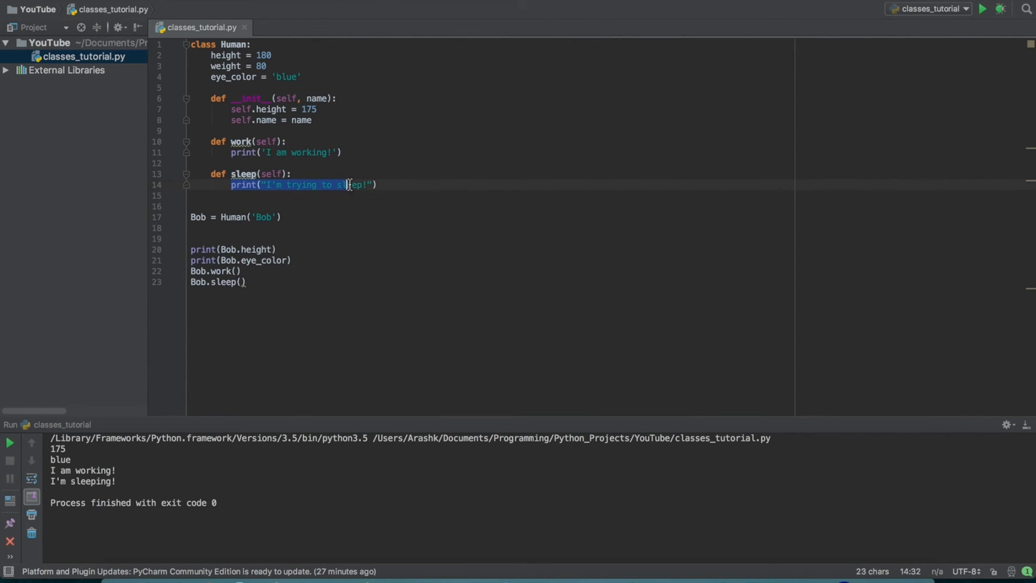
{"action": "left_click", "coordinate": [240, 217]}
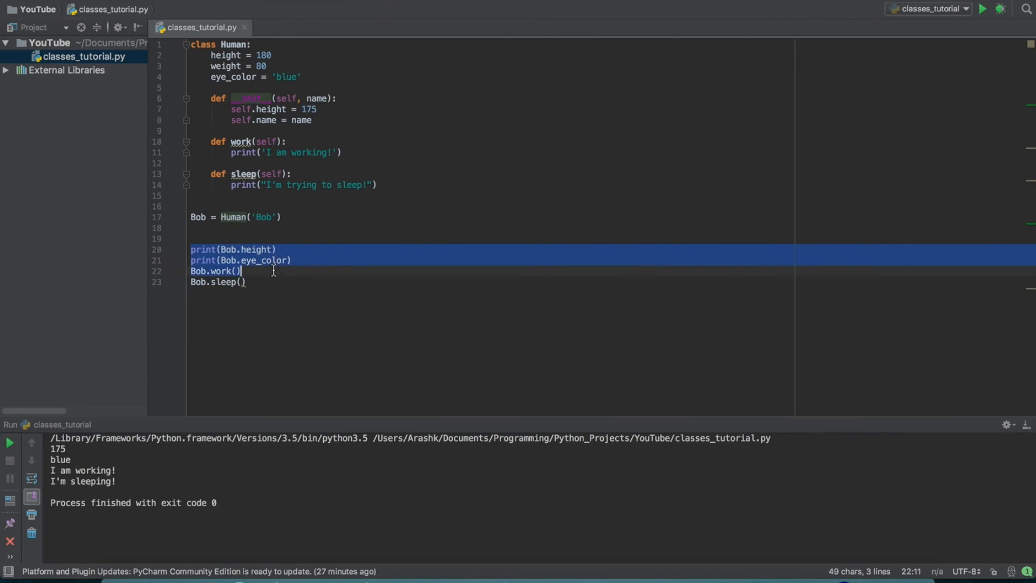
{"action": "left_click", "coordinate": [192, 239]}
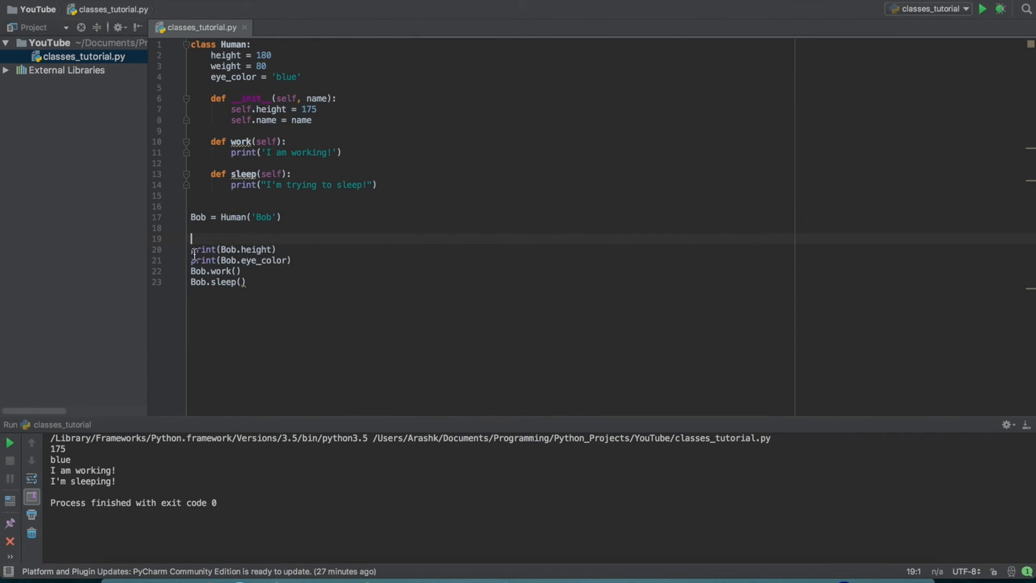
{"action": "left_click", "coordinate": [229, 249]}
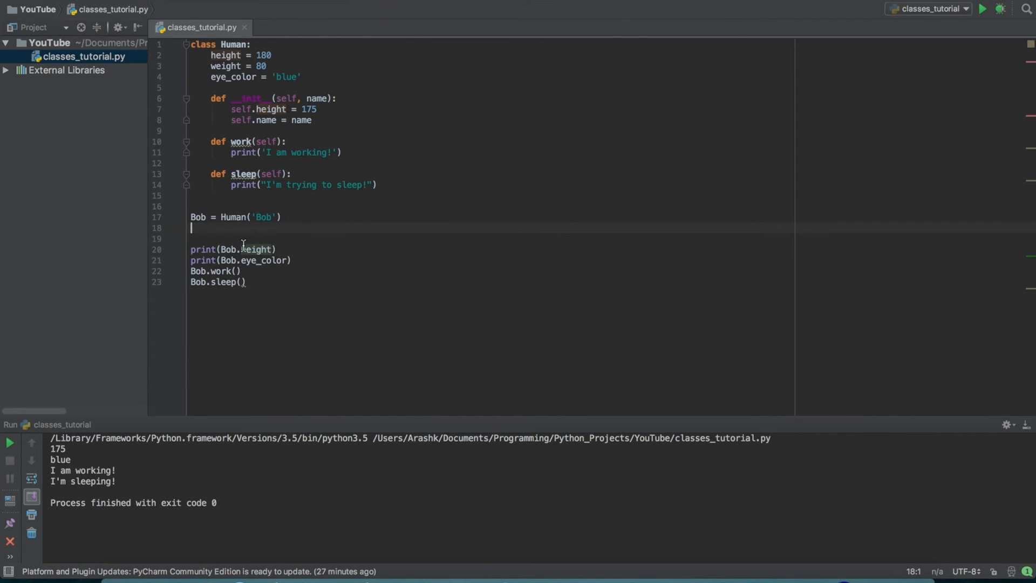
{"action": "double_click", "coordinate": [225, 55]}
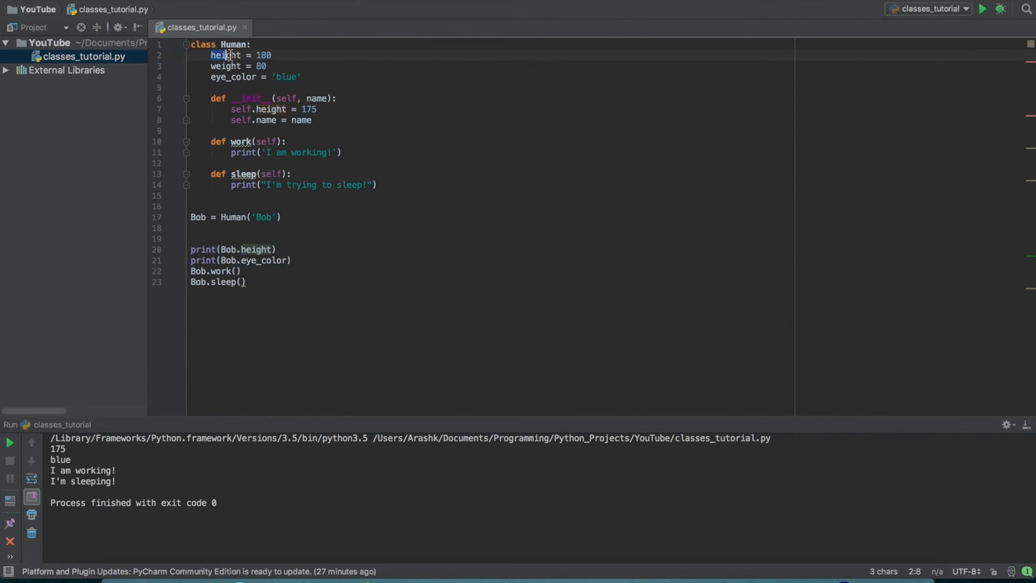
{"action": "double_click", "coordinate": [226, 55]}
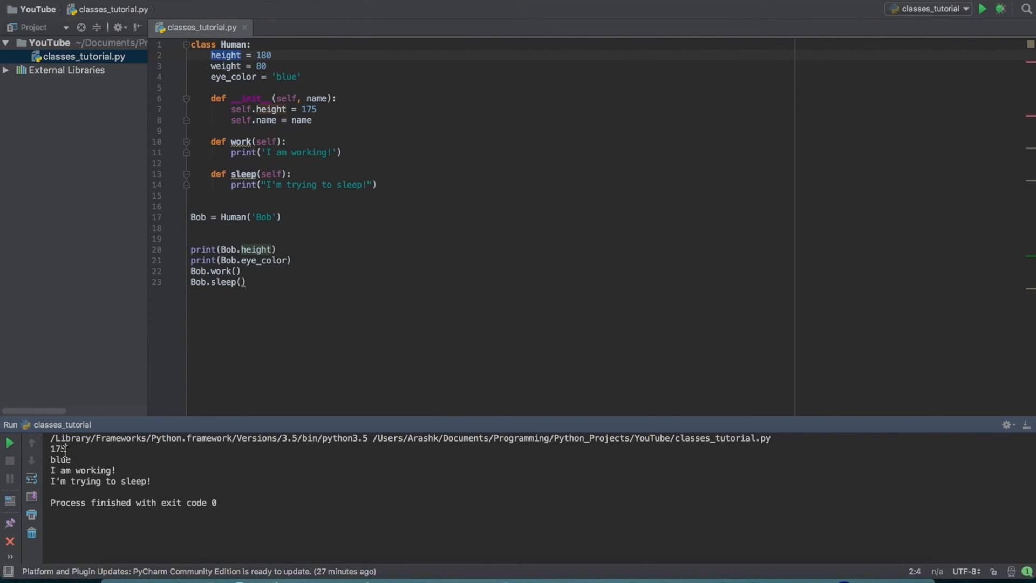
{"action": "double_click", "coordinate": [59, 449]}
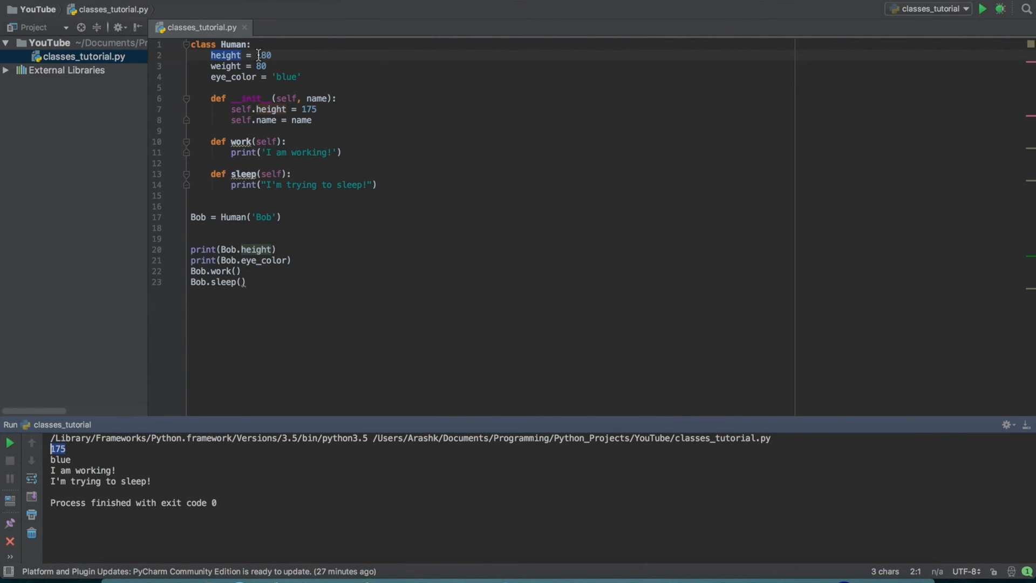
{"action": "mouse_move", "coordinate": [249, 99]}
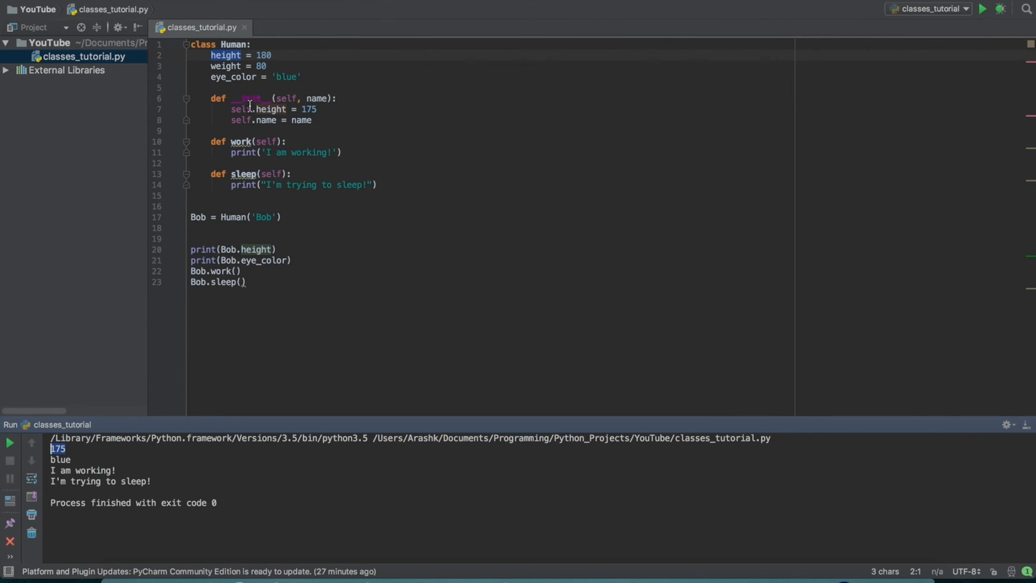
{"action": "double_click", "coordinate": [252, 98]}
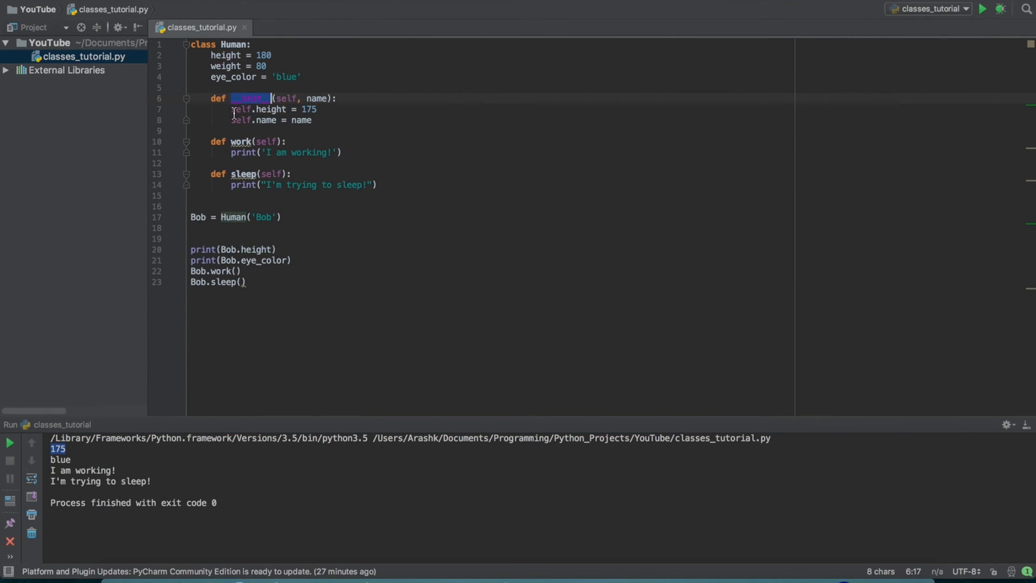
{"action": "left_click", "coordinate": [266, 109]}
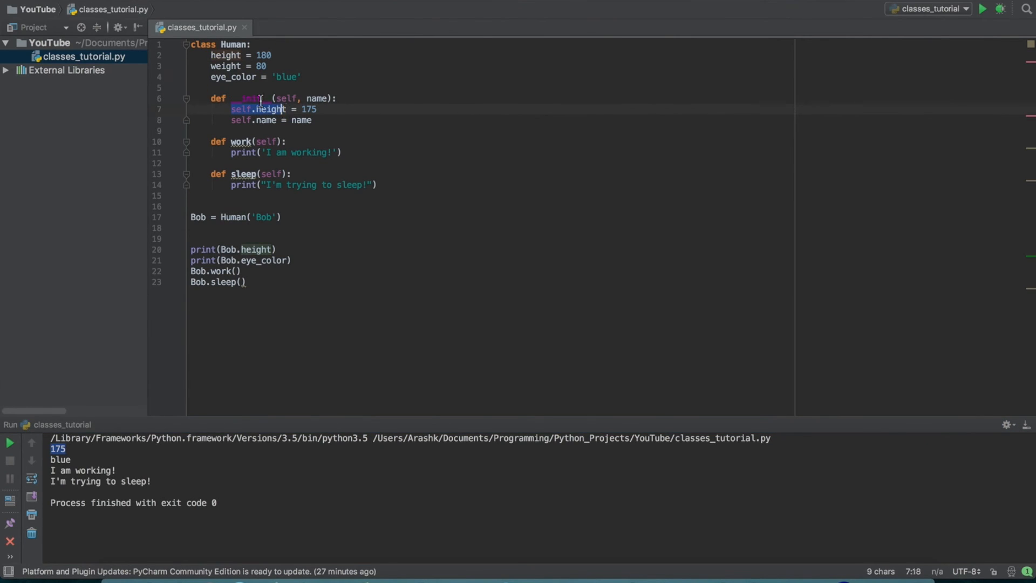
{"action": "left_click", "coordinate": [317, 111]}
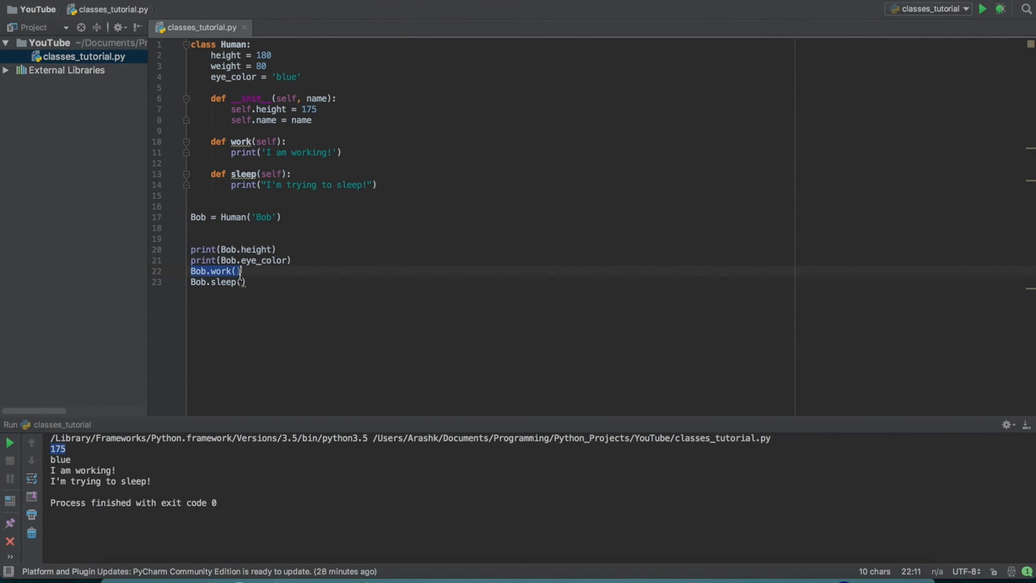
{"action": "left_click", "coordinate": [284, 142]}
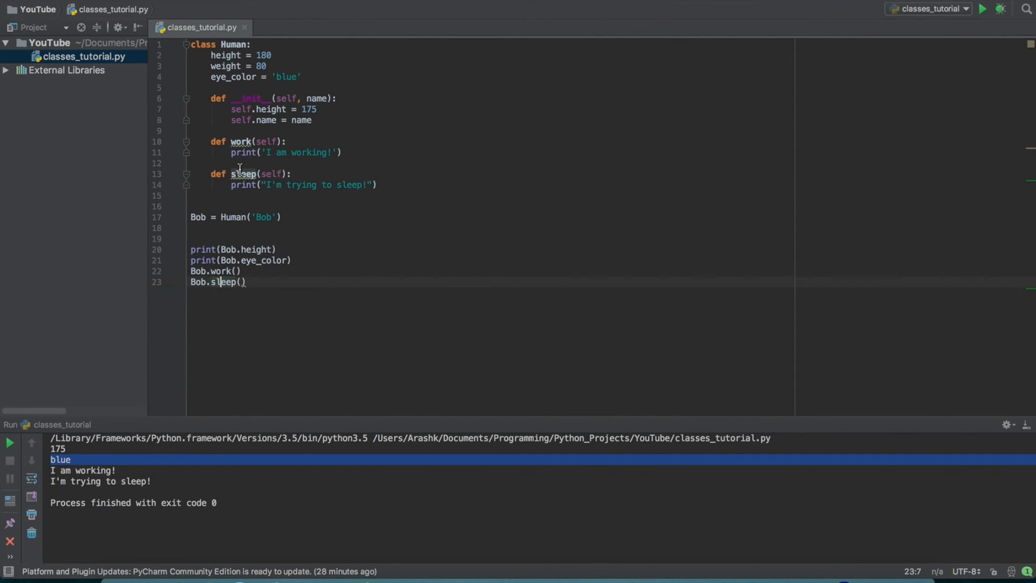
{"action": "left_click", "coordinate": [234, 174]}
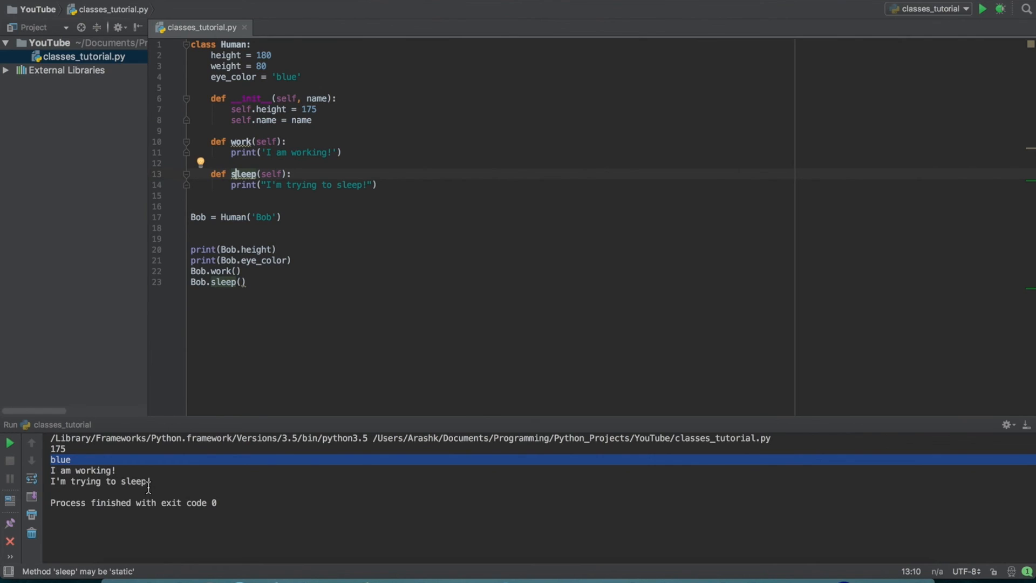
{"action": "mouse_move", "coordinate": [304, 144]}
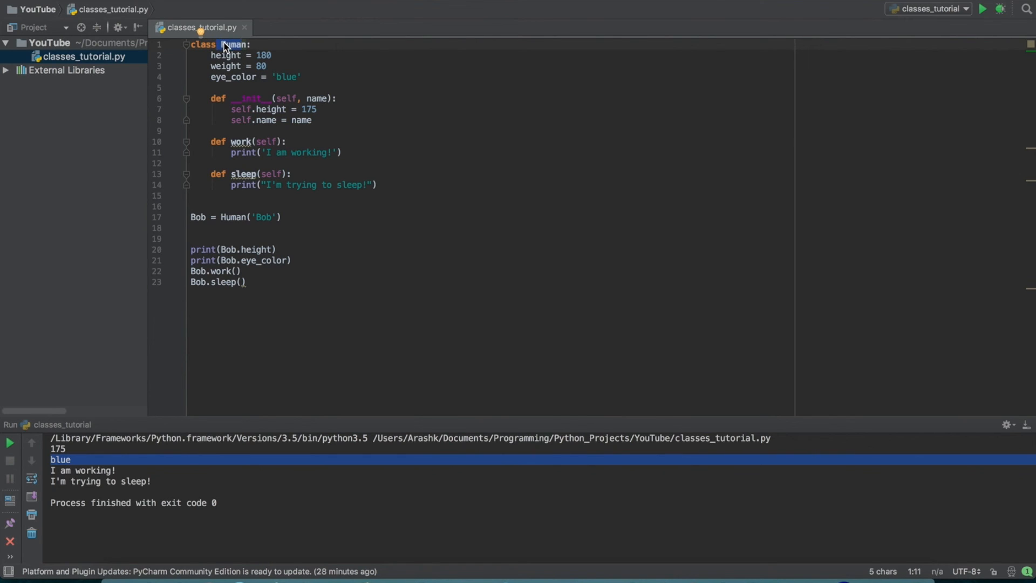
{"action": "left_click", "coordinate": [248, 45]}
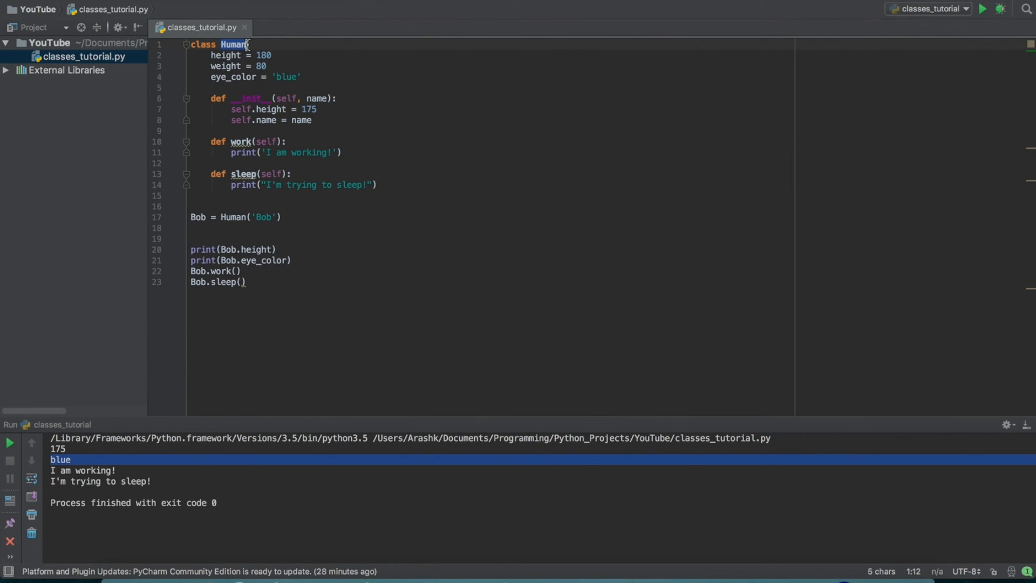
{"action": "mouse_move", "coordinate": [257, 43]}
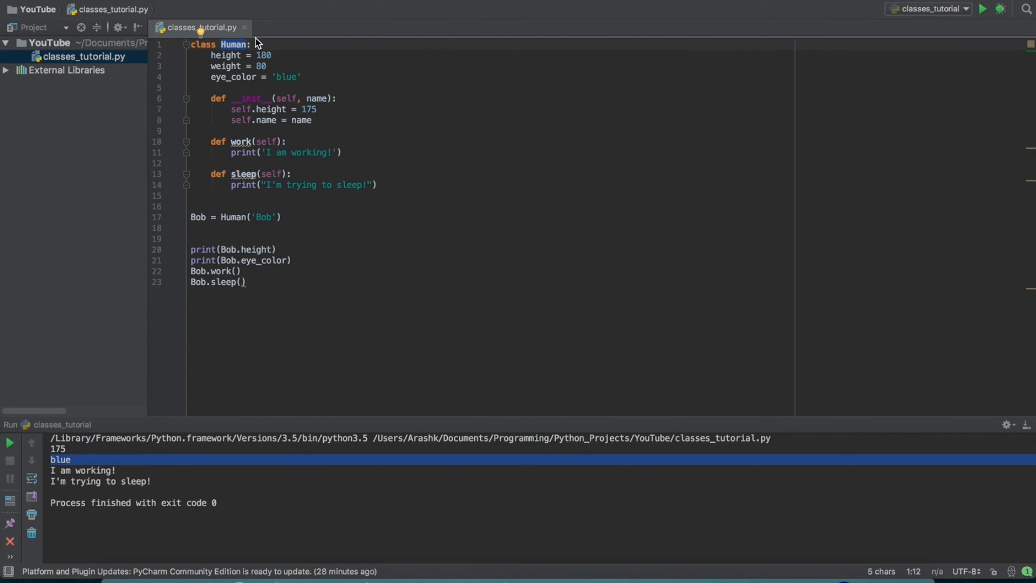
{"action": "mouse_move", "coordinate": [260, 45]}
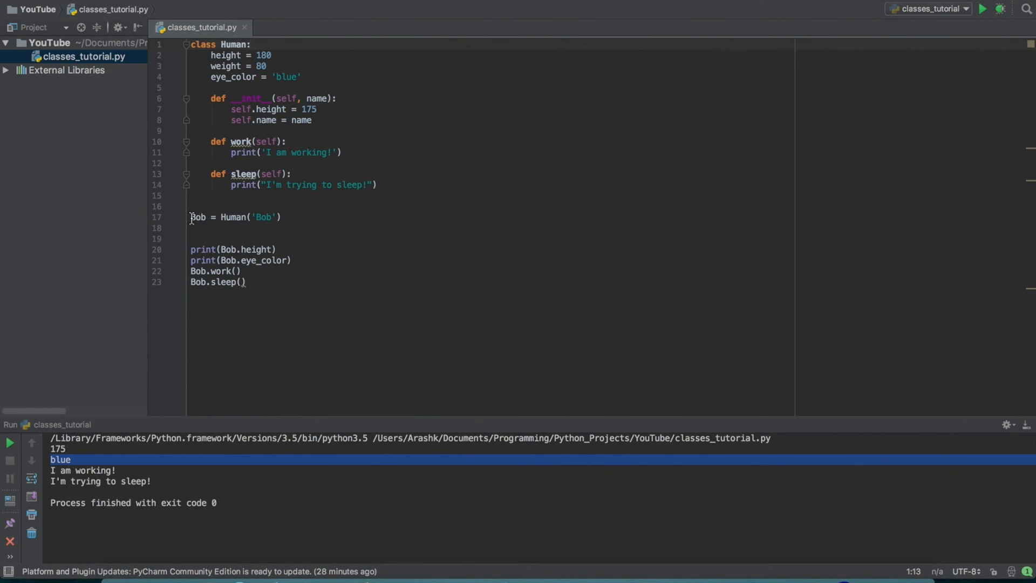
{"action": "left_click", "coordinate": [205, 206]}
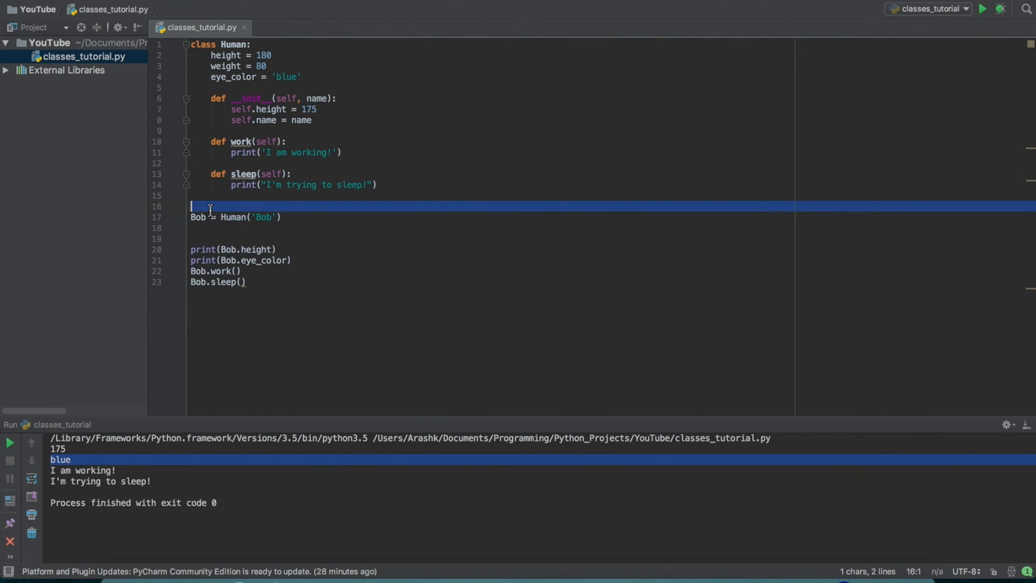
{"action": "left_click", "coordinate": [192, 45]}
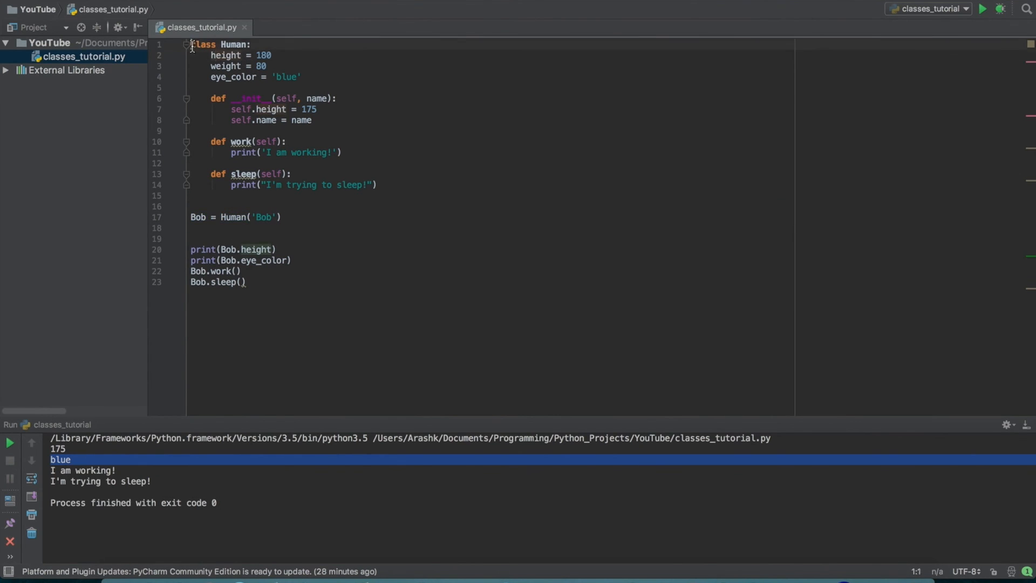
{"action": "left_click_drag", "start_coordinate": [192, 44], "coordinate": [377, 185]}
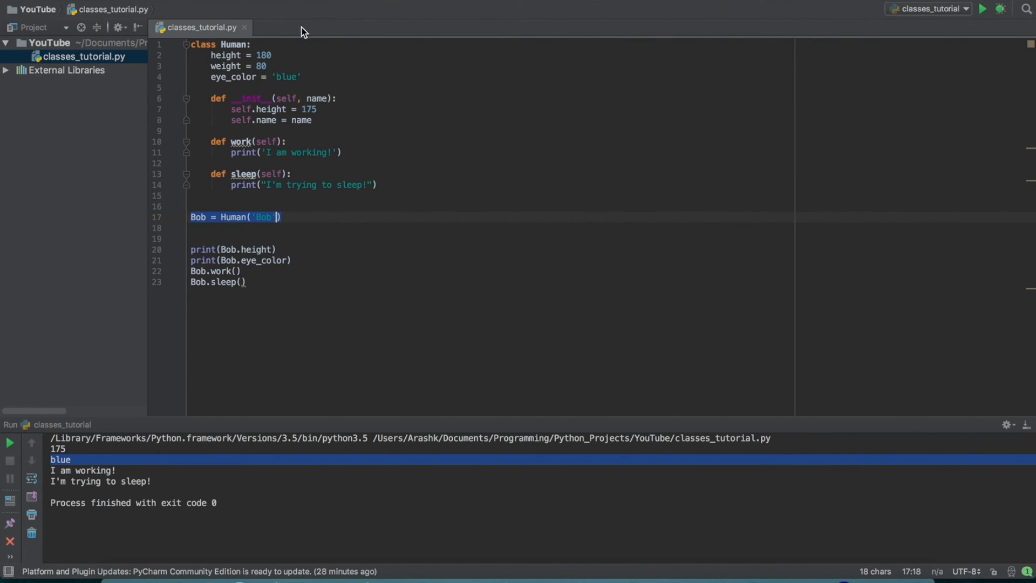
{"action": "left_click", "coordinate": [268, 217]}
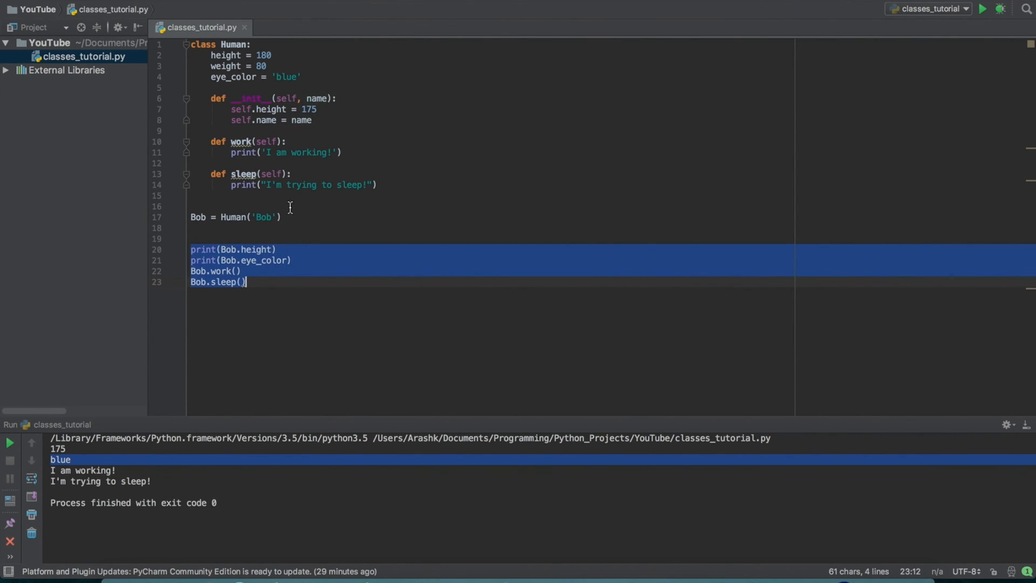
{"action": "key", "text": "enter"}
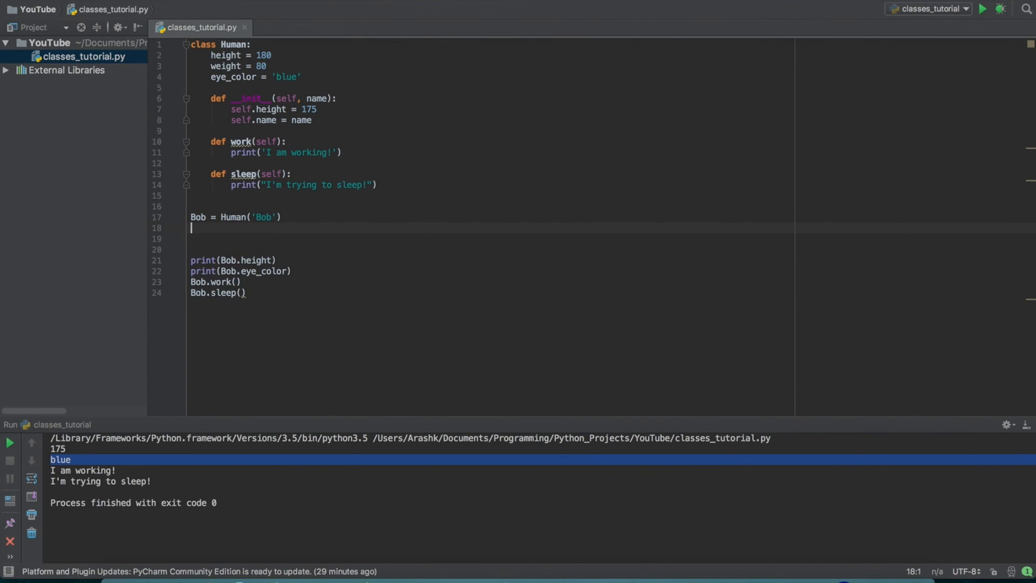
{"action": "key", "text": "Backspace"}
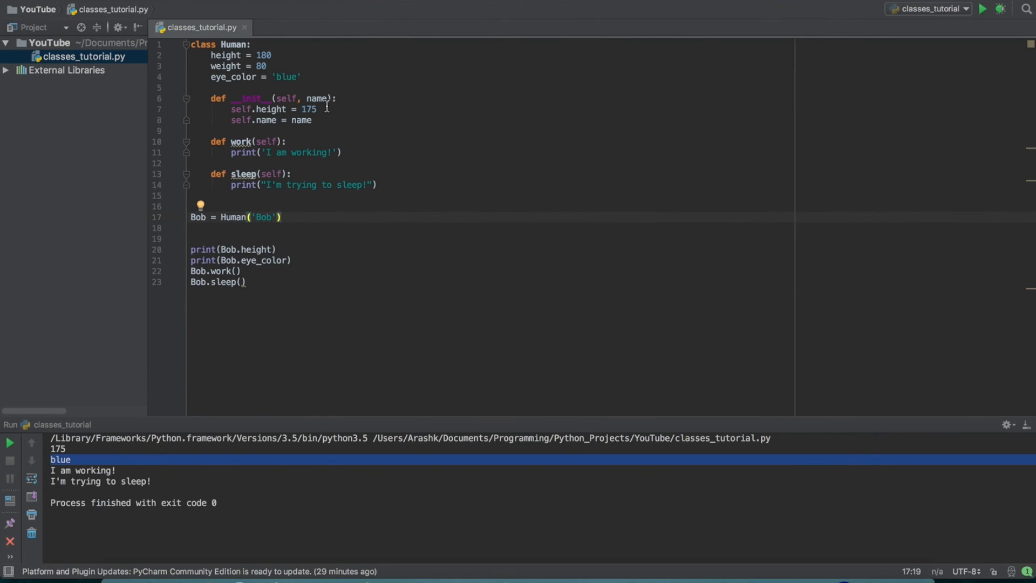
{"action": "mouse_move", "coordinate": [230, 302]}
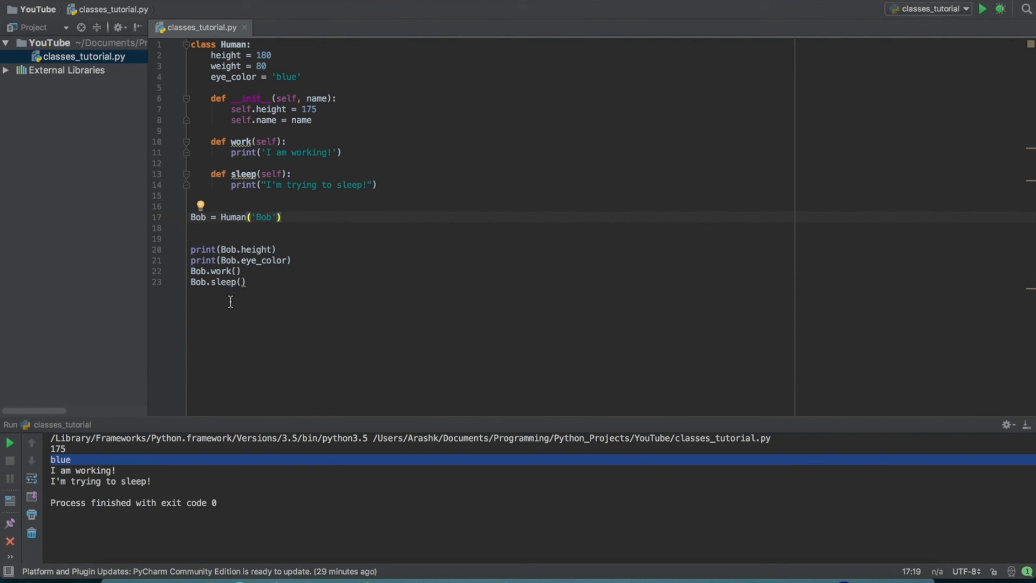